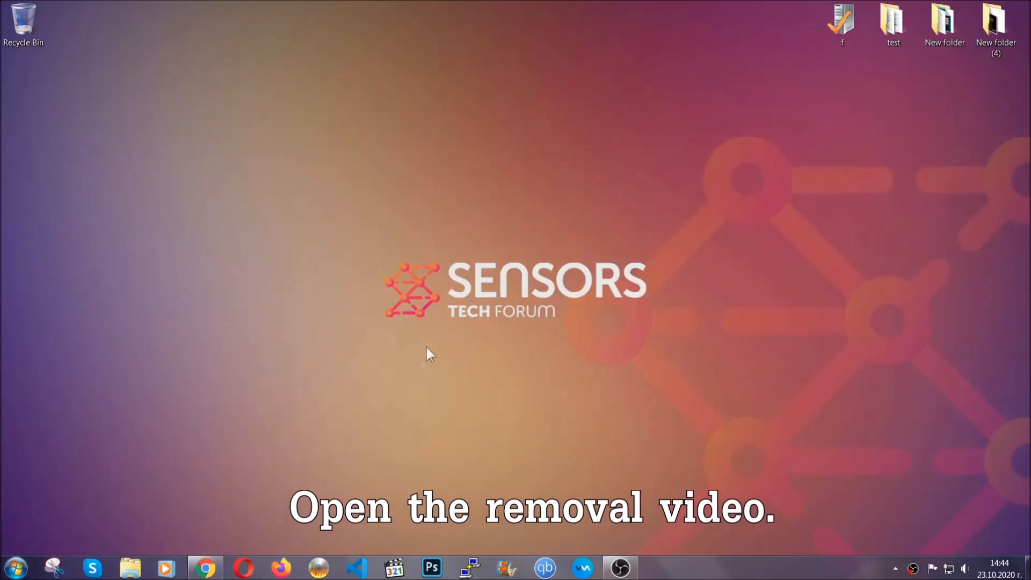
Follow the video description link to SensorsTechForum and start downloading SpyHunter-Installer.exe.
{"action": "left_click", "coordinate": [205, 567]}
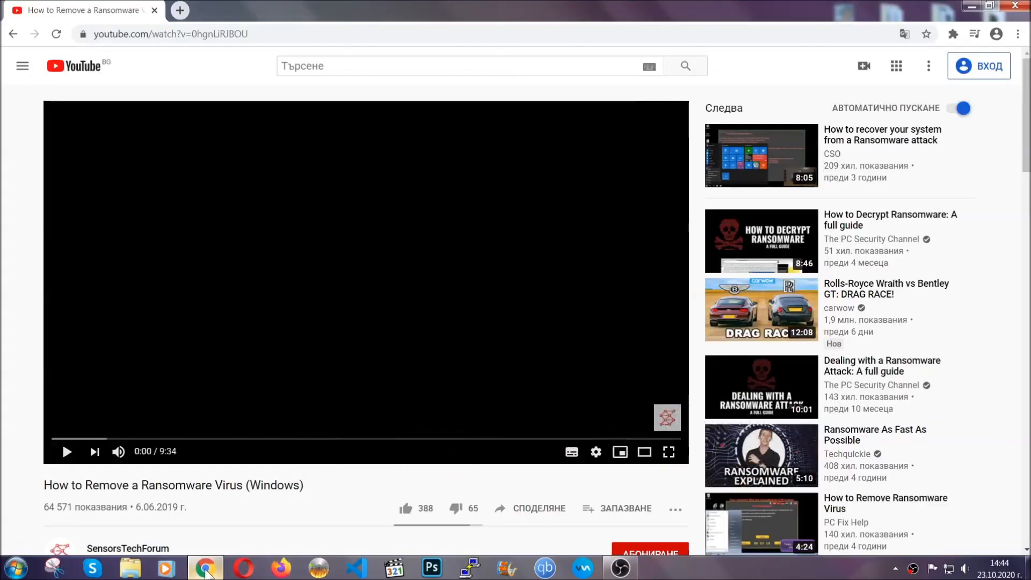
{"action": "scroll", "scroll_direction": "down", "scroll_amount": 3}
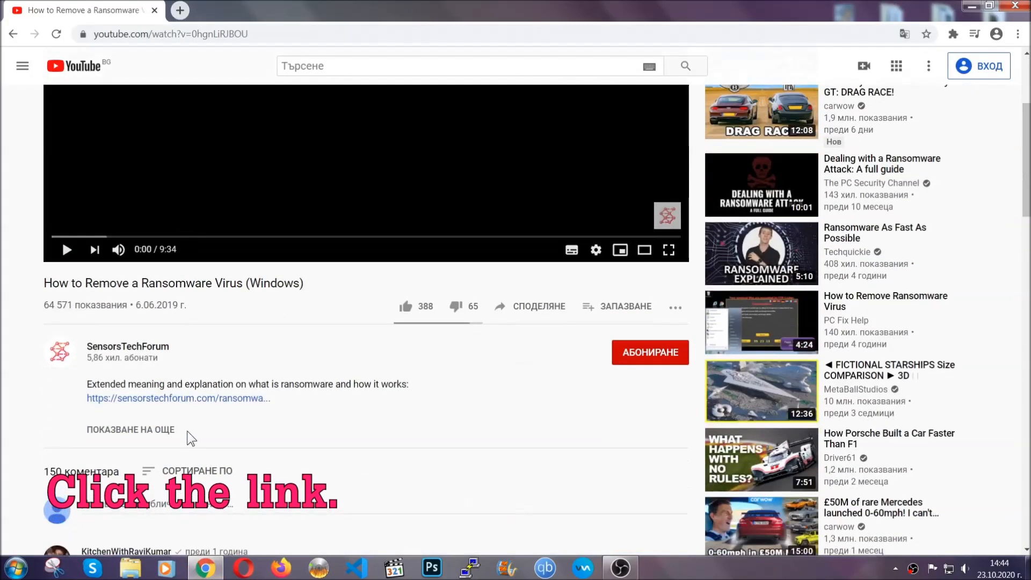
{"action": "left_click", "coordinate": [177, 397]}
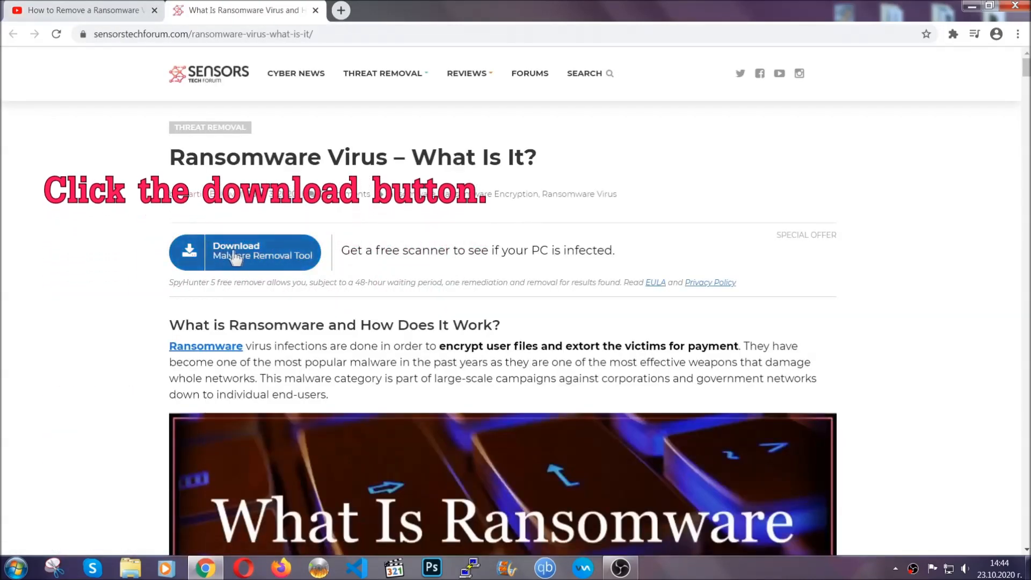
{"action": "left_click", "coordinate": [245, 253]}
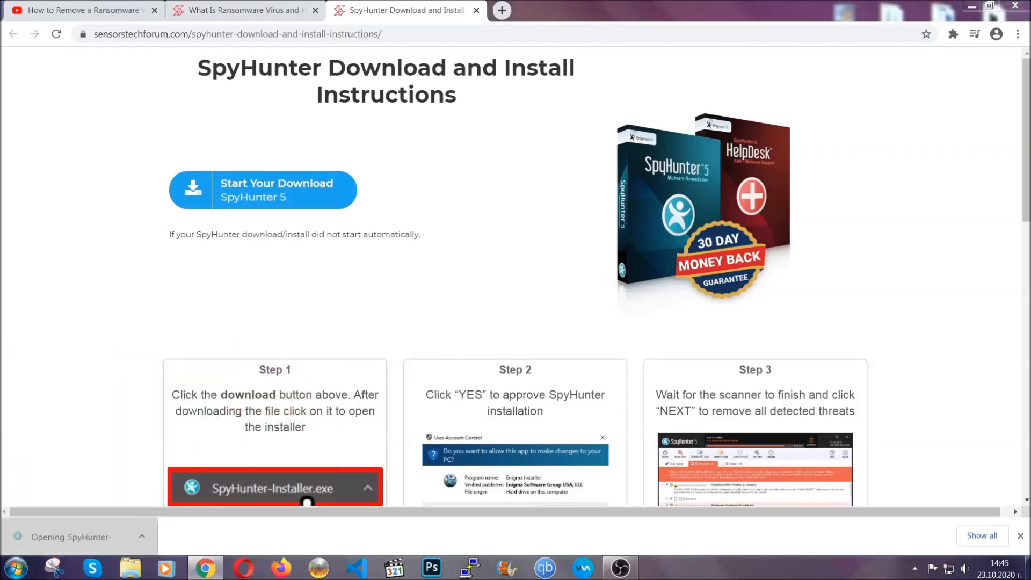
Run the SpyHunter installer in English, accept the EULA and Privacy Policy, and install.
{"action": "left_click", "coordinate": [274, 487]}
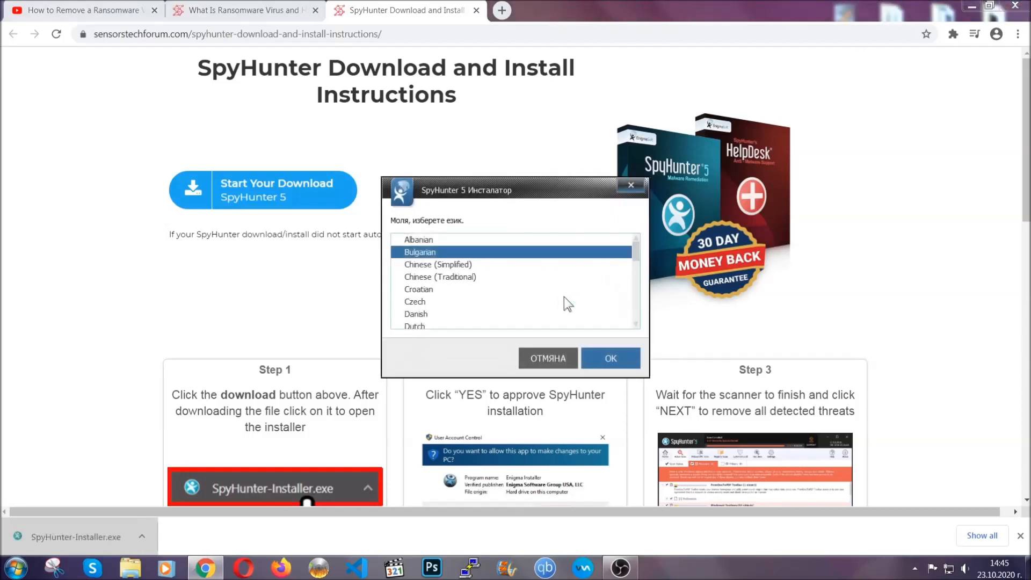
{"action": "scroll", "scroll_direction": "down", "scroll_amount": 3}
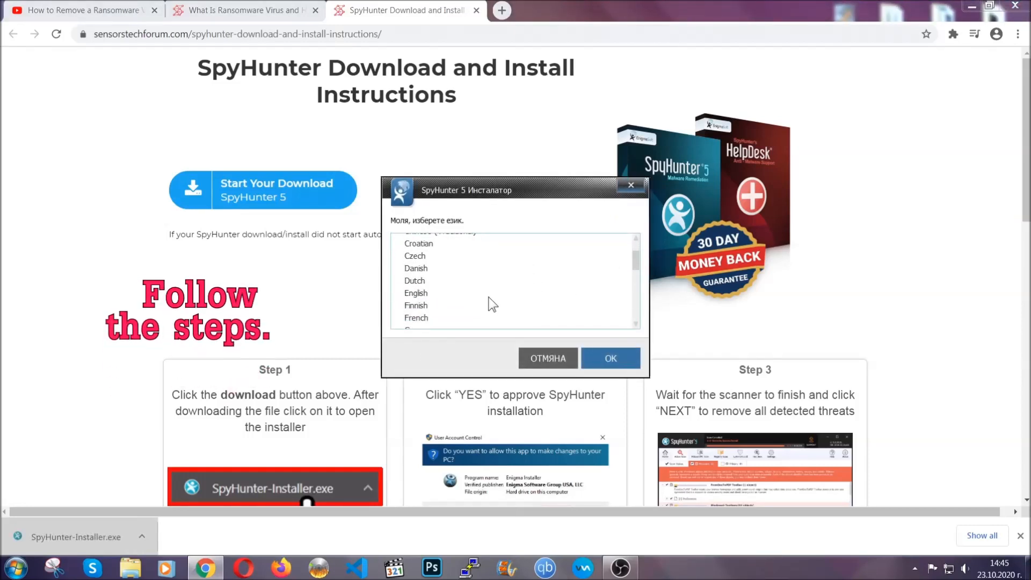
{"action": "left_click", "coordinate": [415, 292]}
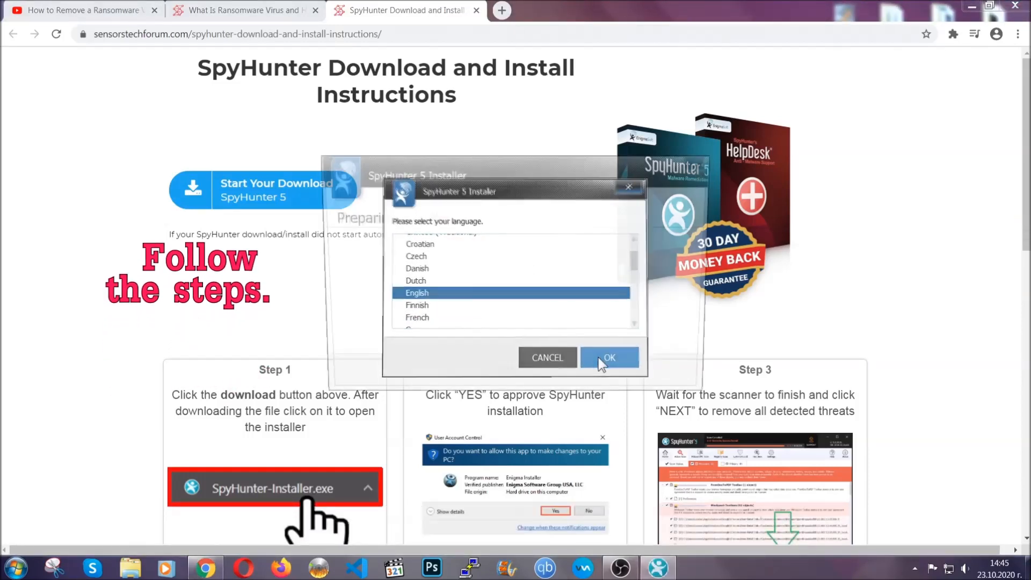
{"action": "left_click", "coordinate": [608, 356]}
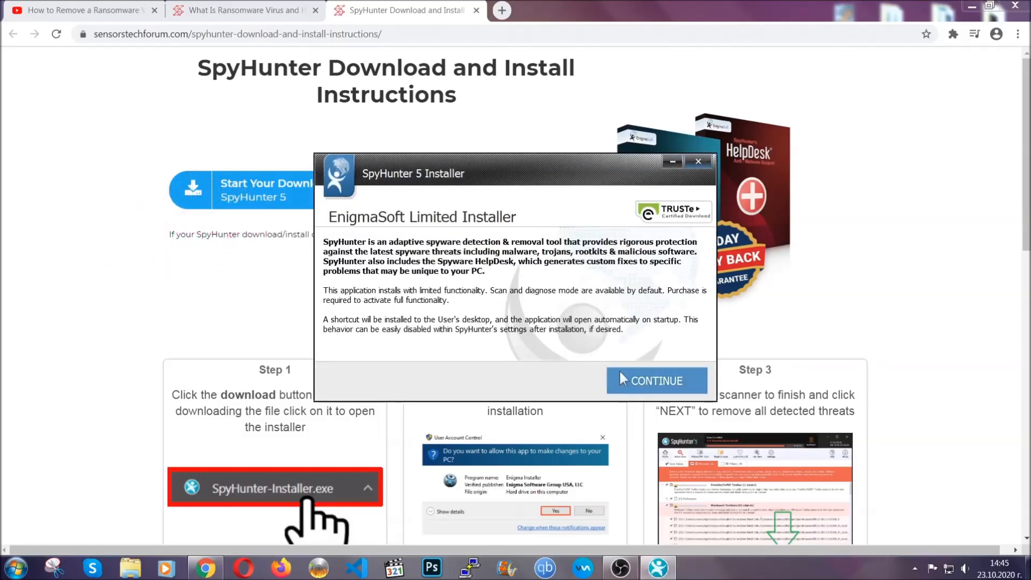
{"action": "left_click", "coordinate": [655, 380]}
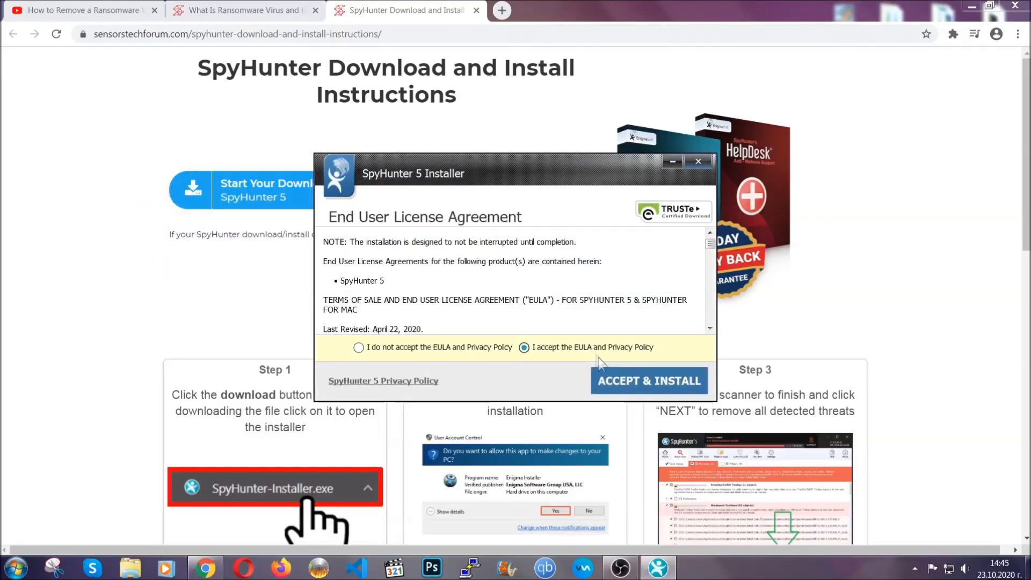
{"action": "left_click", "coordinate": [649, 380]}
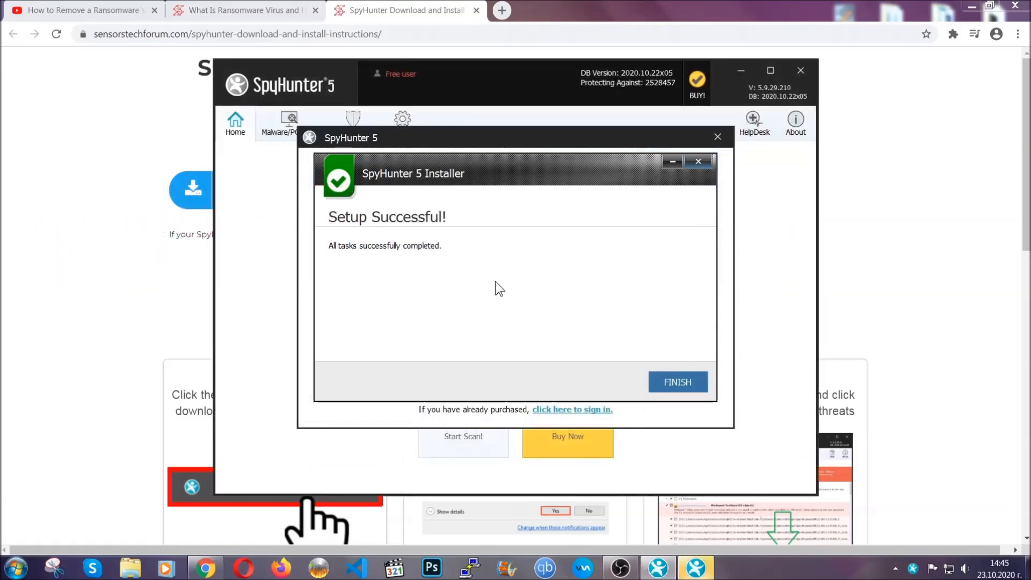
Finish setup, scan the computer and proceed with removing the detected PUP.Keygen.BB Keygen.exe.
{"action": "left_click", "coordinate": [676, 382]}
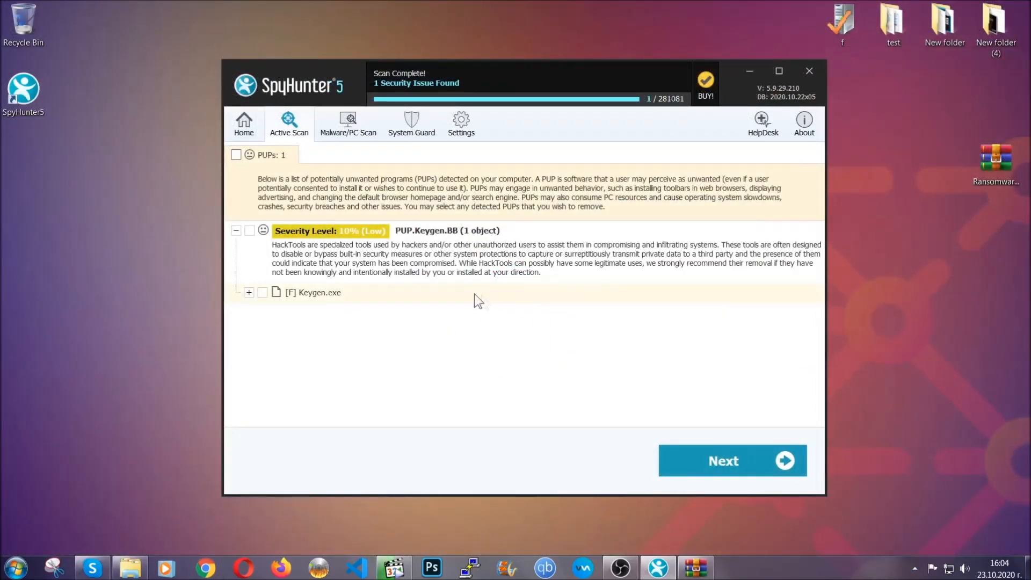
{"action": "left_click", "coordinate": [236, 155]}
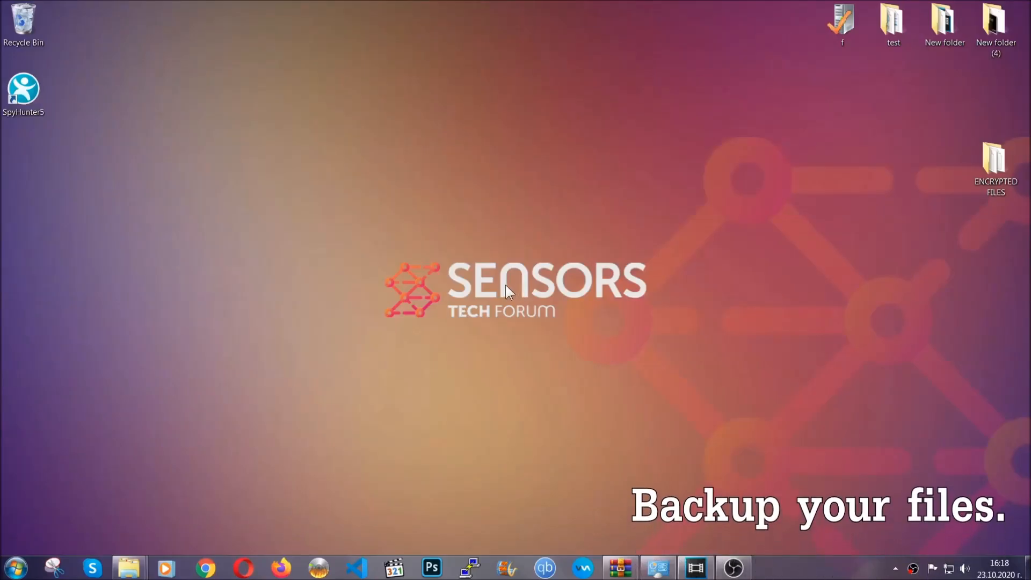
Copy all six encrypted .efji files from the ENCRYPTED FILES folder.
{"action": "left_click", "coordinate": [995, 168]}
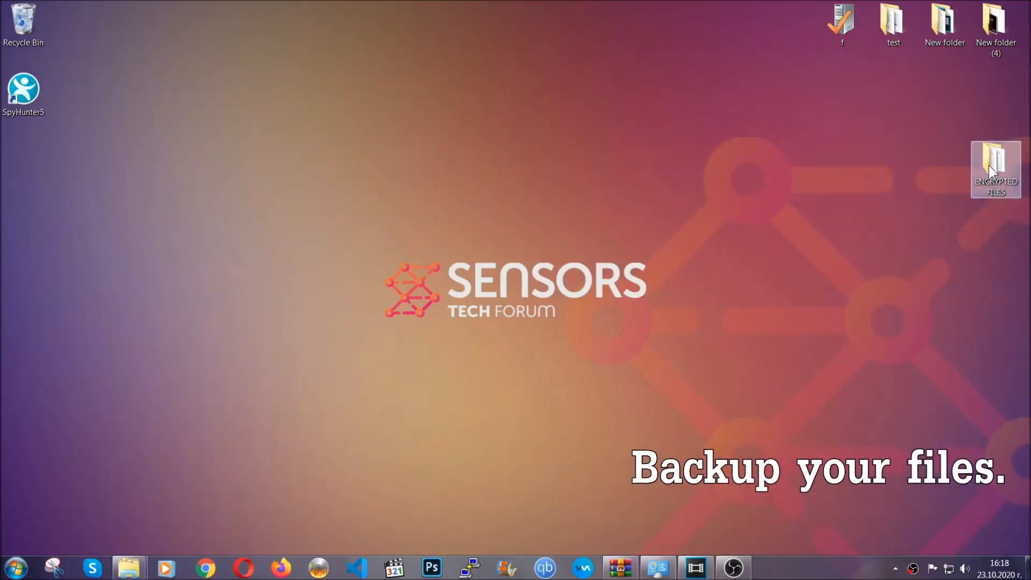
{"action": "double_click", "coordinate": [994, 167]}
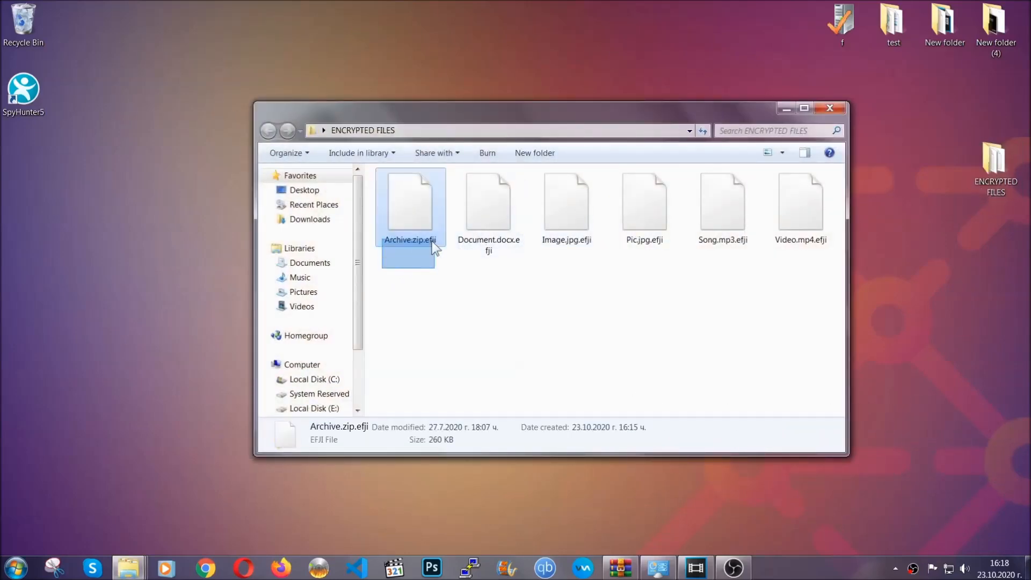
{"action": "right_click", "coordinate": [801, 204]}
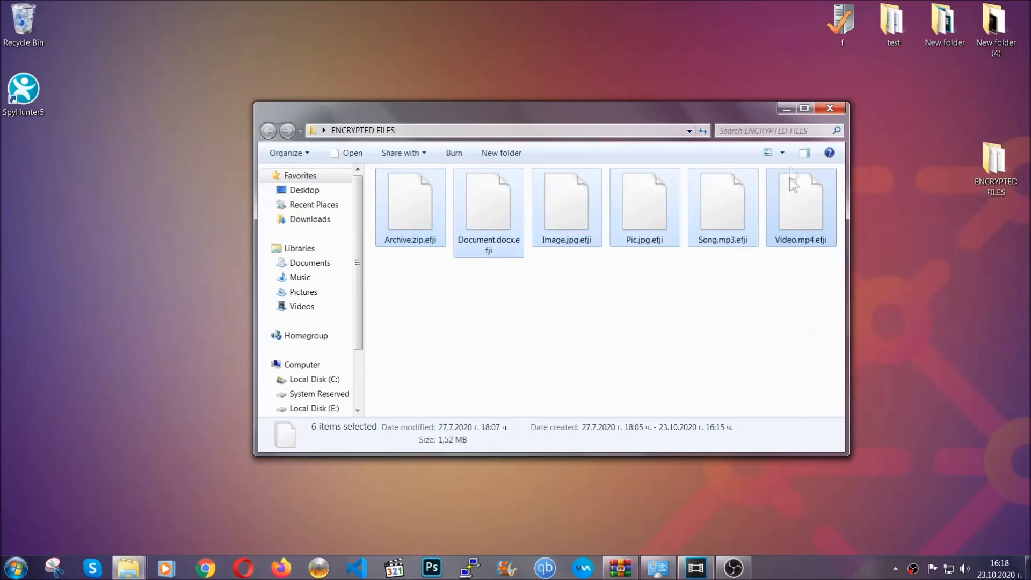
{"action": "left_click", "coordinate": [830, 108]}
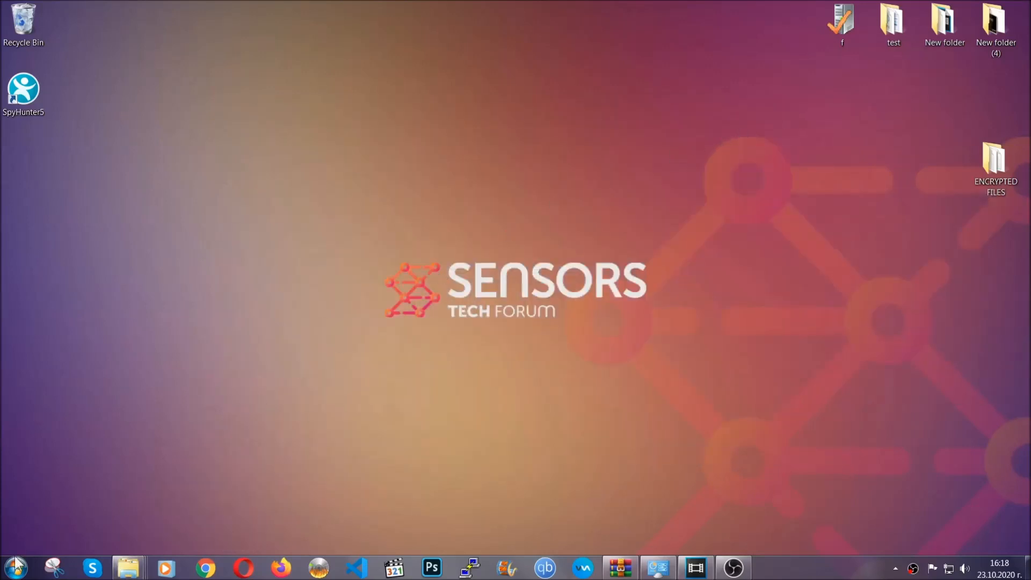
{"action": "mouse_move", "coordinate": [201, 408]}
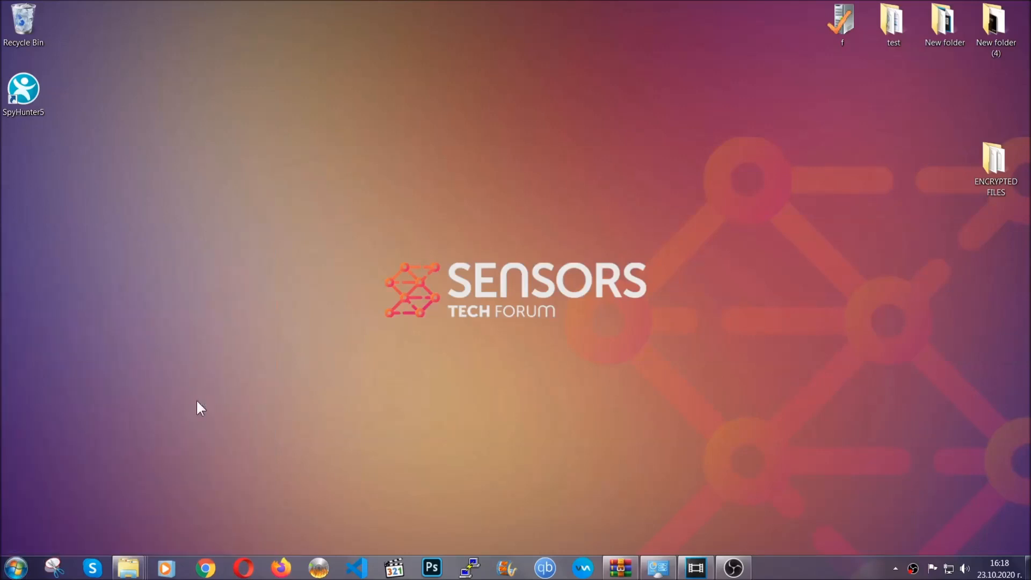
Paste the encrypted files onto FLASH DRIVE (H:) as a backup and close the window.
{"action": "left_click", "coordinate": [128, 567]}
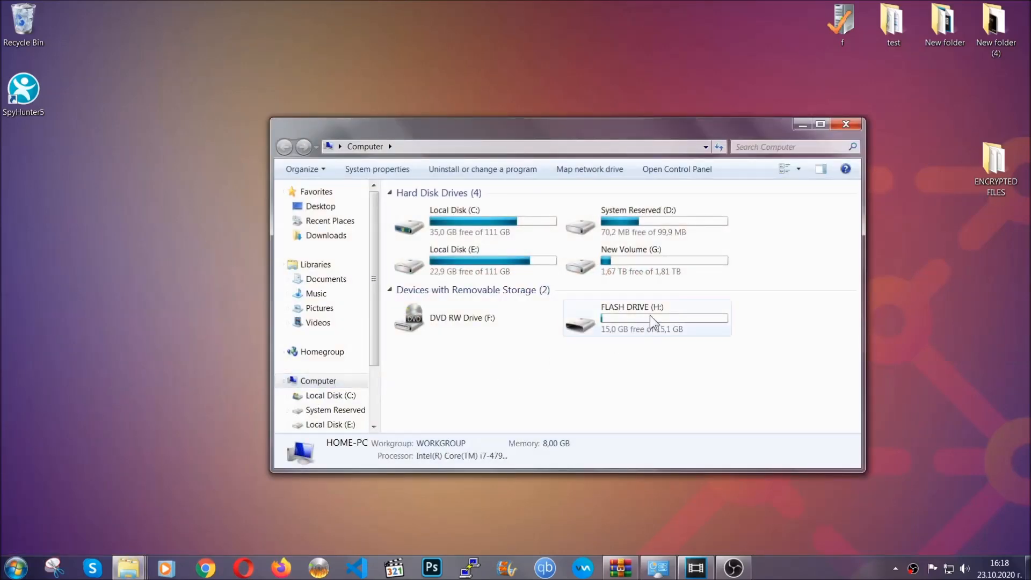
{"action": "double_click", "coordinate": [646, 318]}
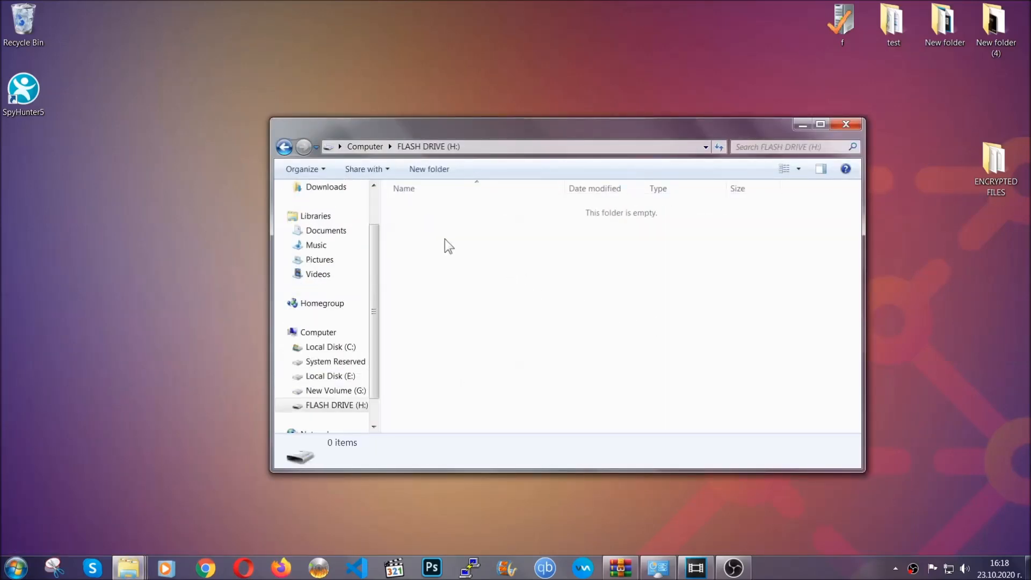
{"action": "right_click", "coordinate": [447, 247]}
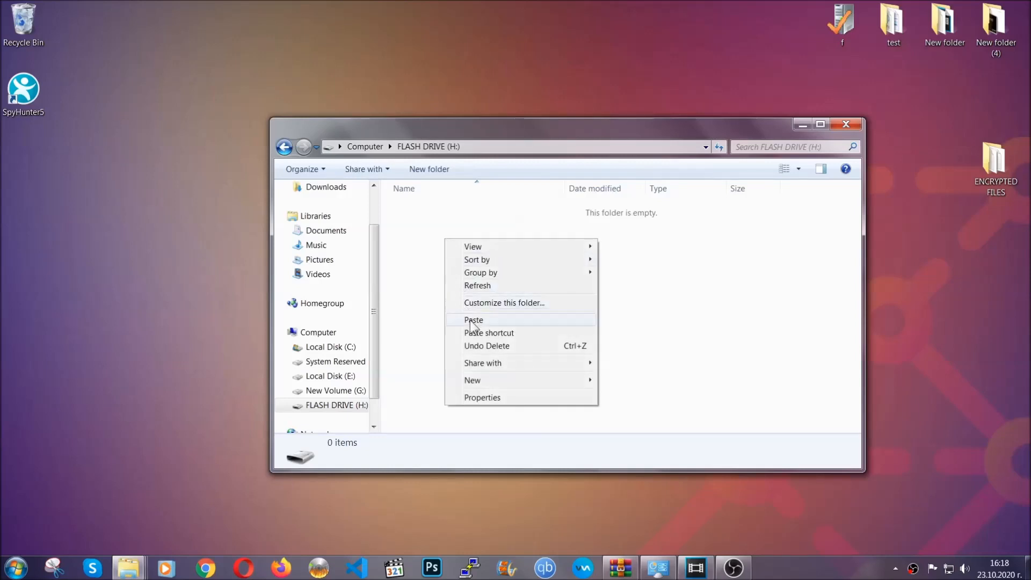
{"action": "left_click", "coordinate": [473, 320]}
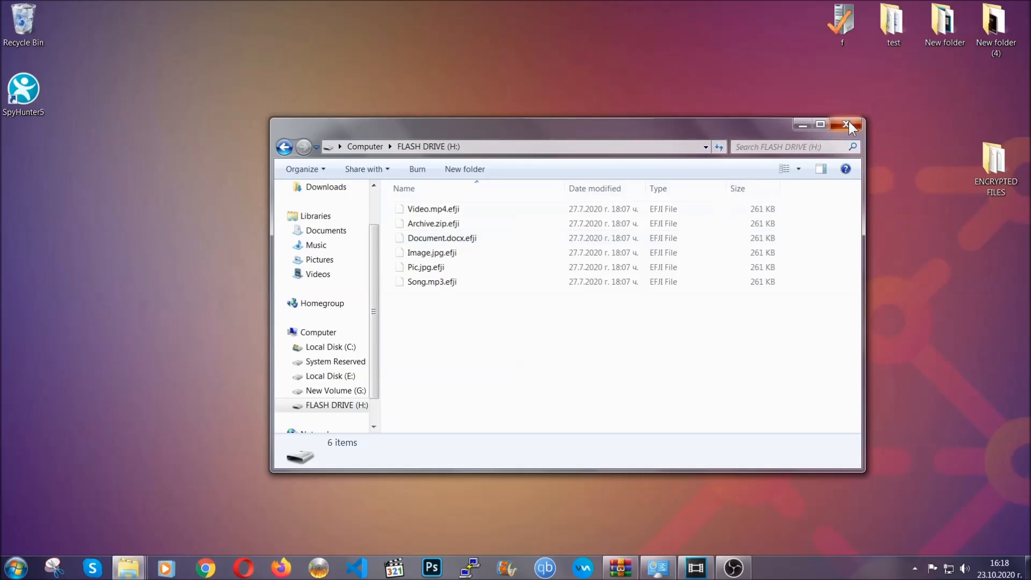
{"action": "left_click", "coordinate": [848, 125]}
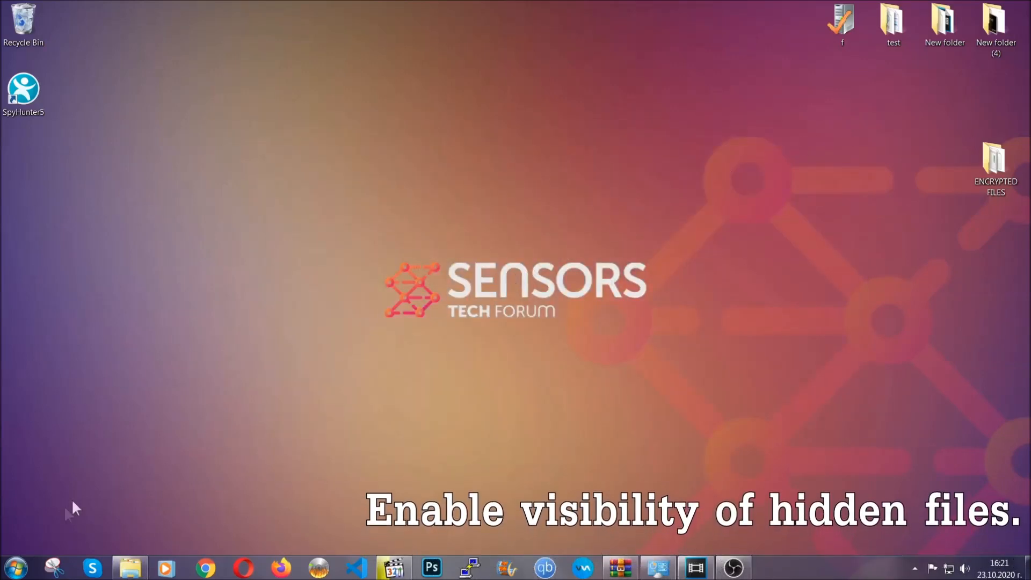
Search the Start menu for 'show hidden files and folders' and bring up that Folder Options setting.
{"action": "left_click", "coordinate": [14, 567]}
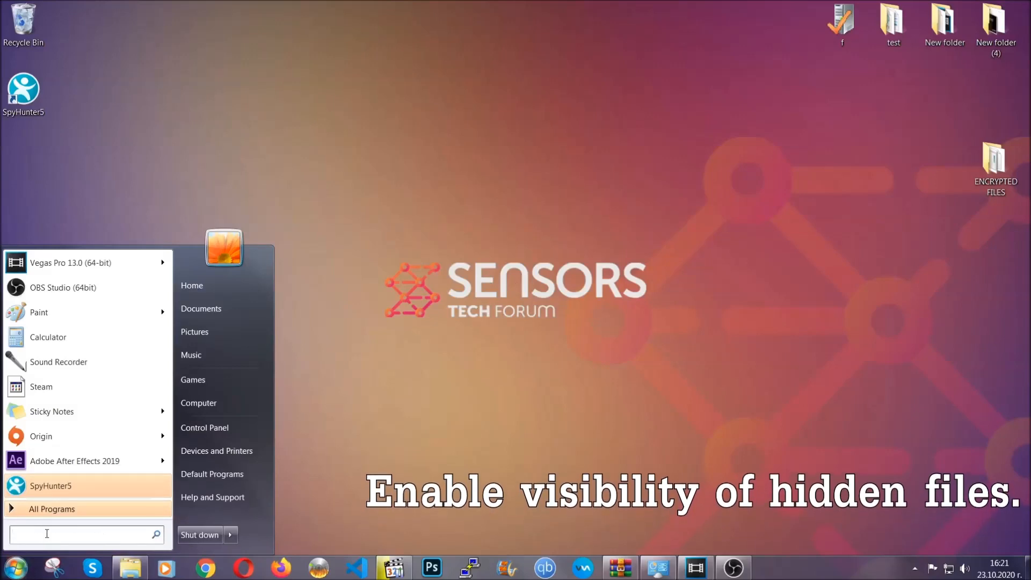
{"action": "type", "text": "s"}
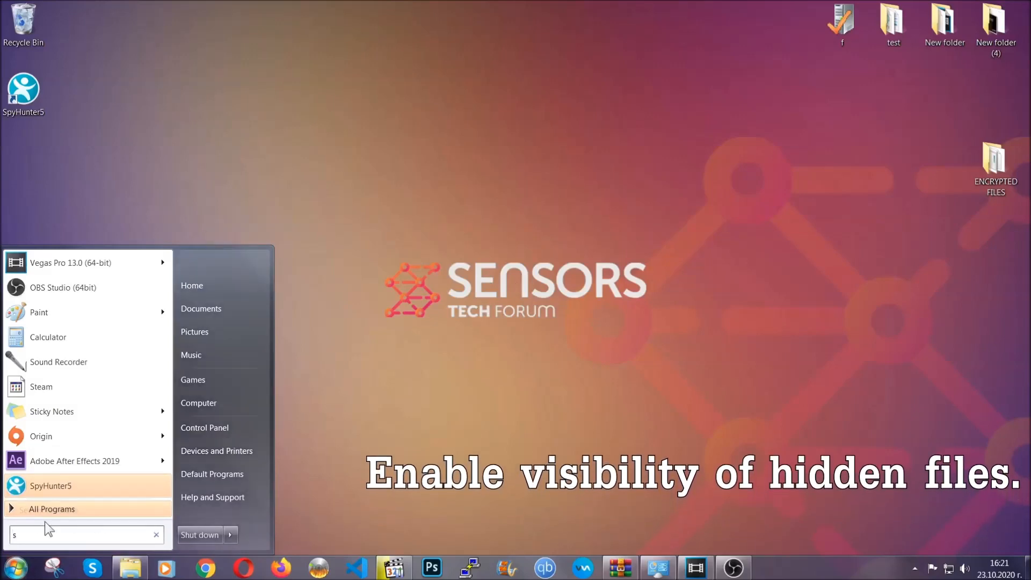
{"action": "type", "text": "how hidden files and folders"}
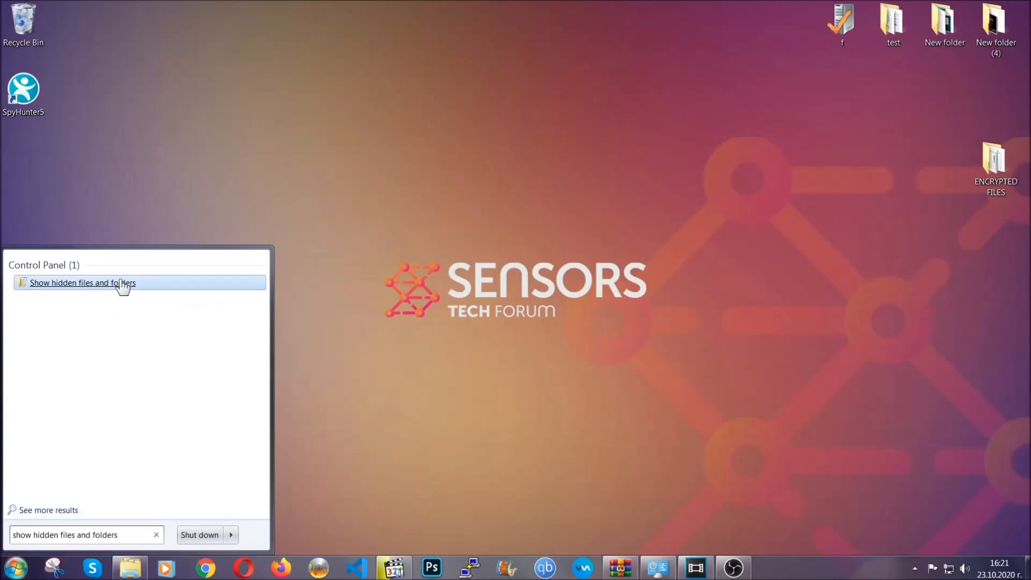
{"action": "left_click", "coordinate": [83, 282]}
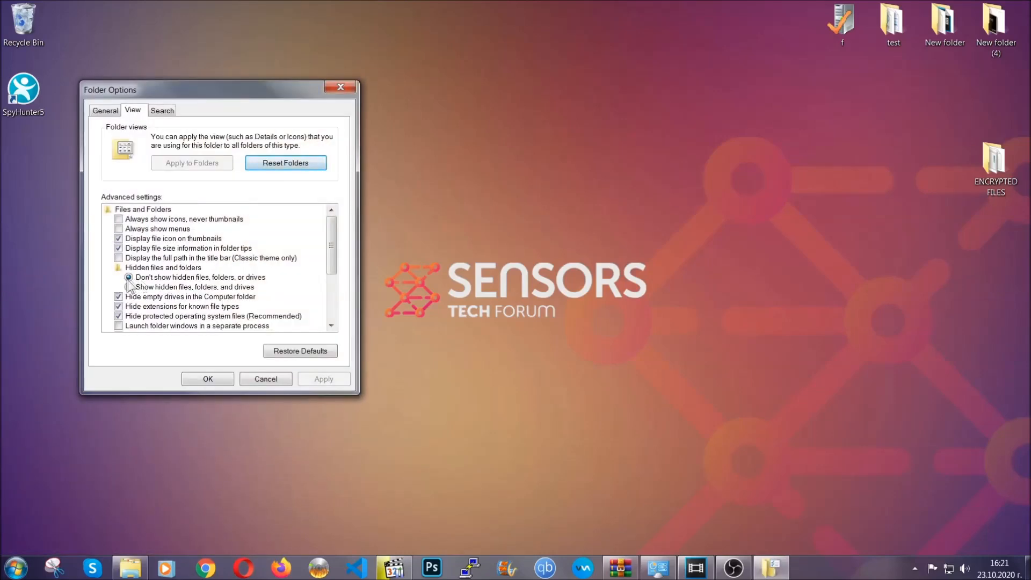
Set Folder Options to show hidden files, folders, and drives and apply it.
{"action": "left_click", "coordinate": [129, 287]}
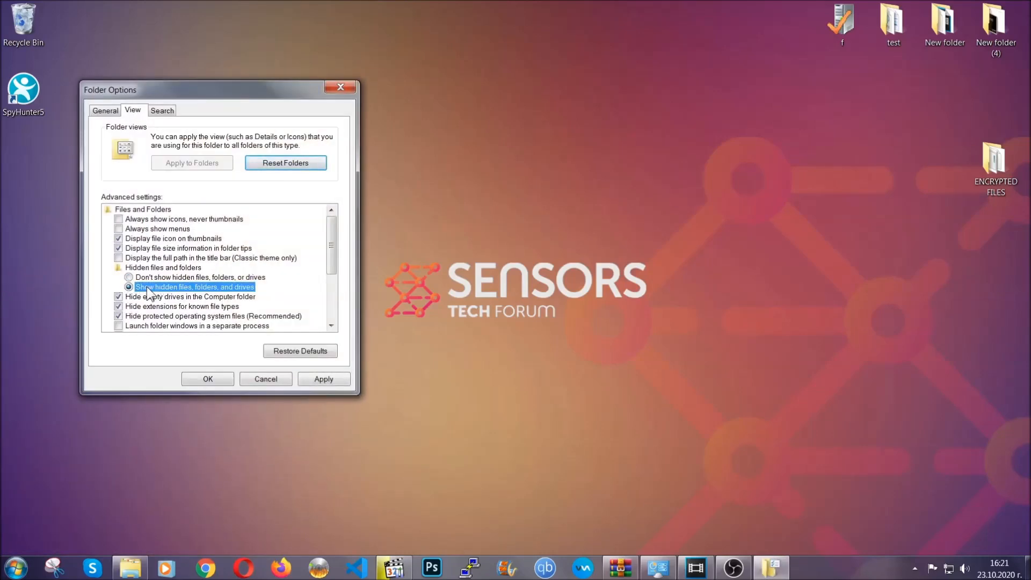
{"action": "left_click", "coordinate": [323, 379]}
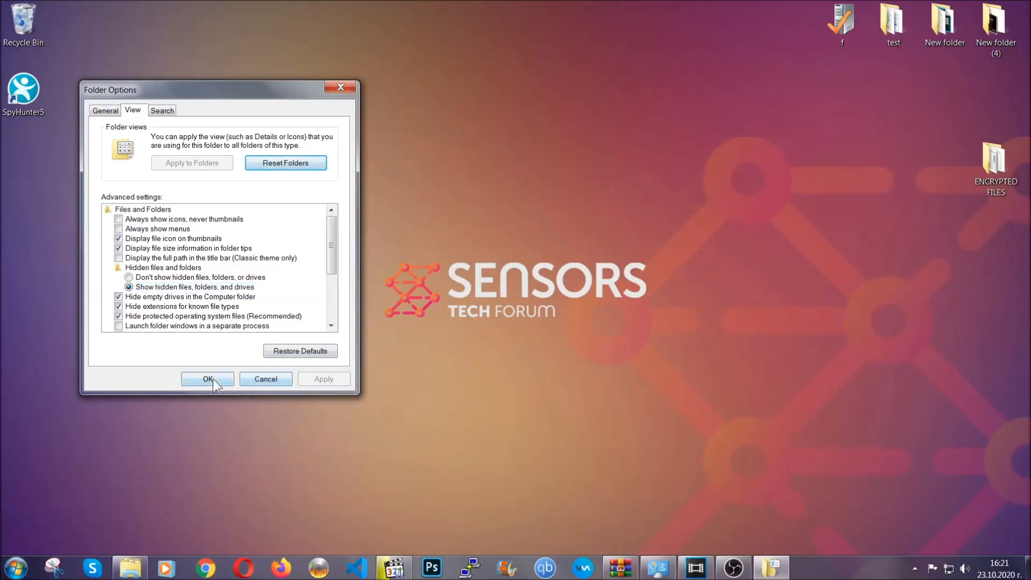
{"action": "left_click", "coordinate": [207, 379]}
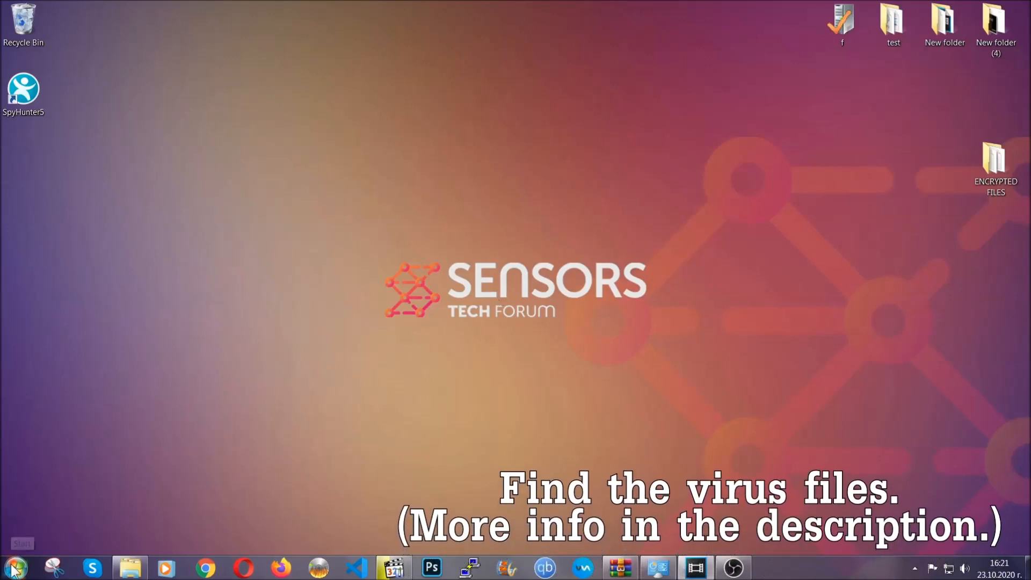
{"action": "left_click", "coordinate": [14, 567]}
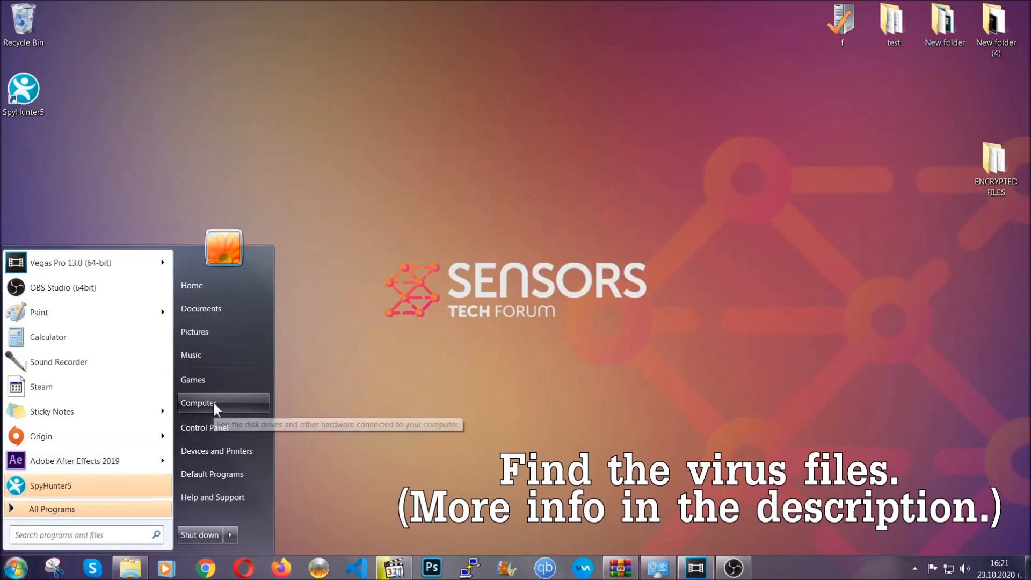
Search the whole Computer for 'extension:exe Example Virus Name', finding it in New folder on the desktop.
{"action": "left_click", "coordinate": [200, 403]}
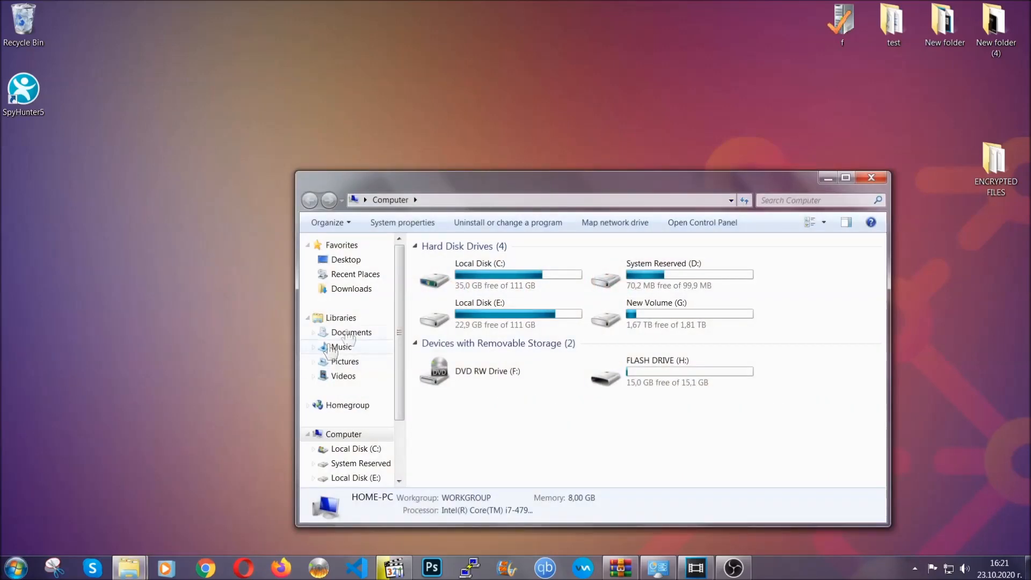
{"action": "left_click_drag", "start_coordinate": [589, 177], "coordinate": [492, 131]}
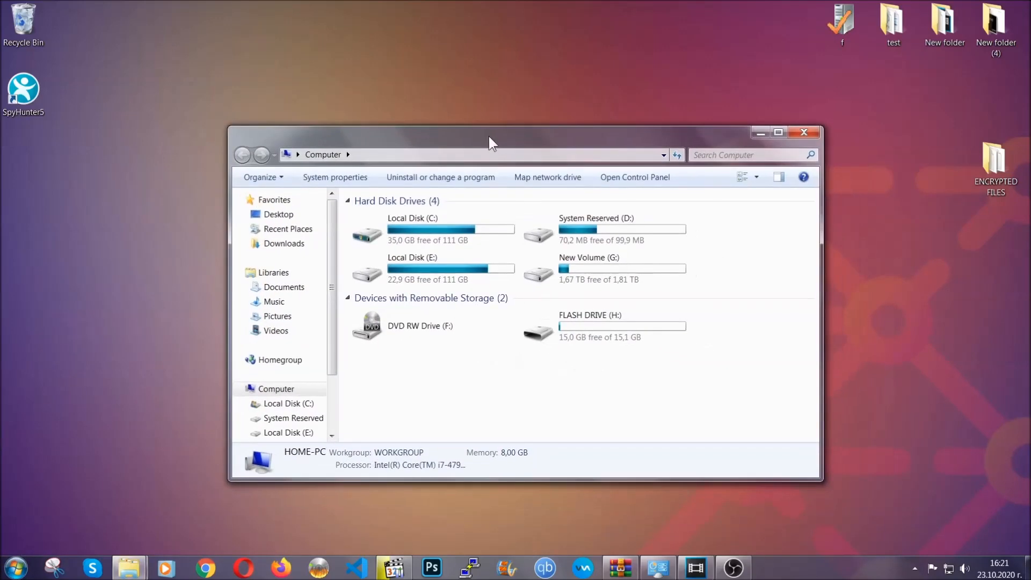
{"action": "left_click", "coordinate": [749, 154]}
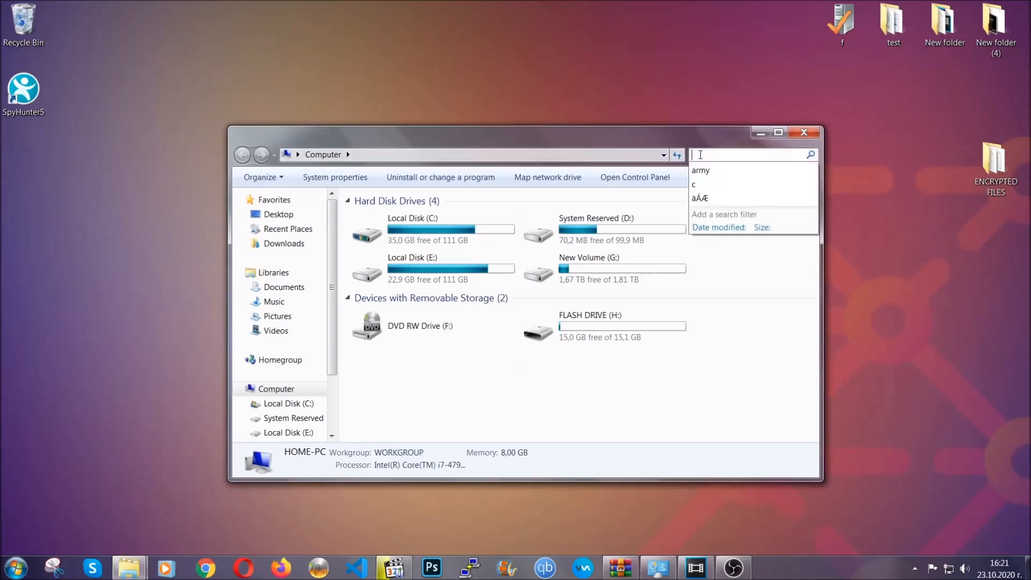
{"action": "type", "text": "filee"}
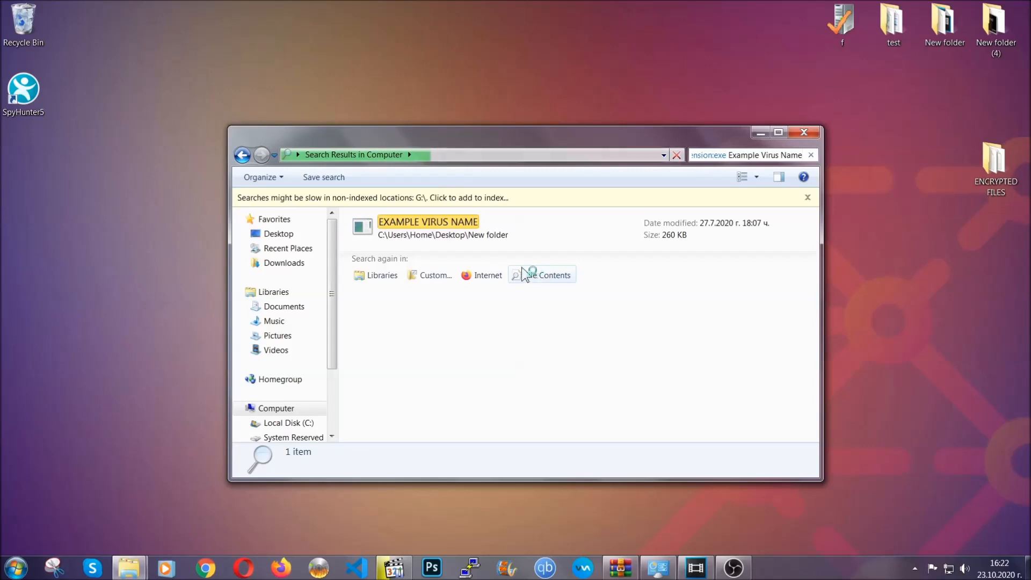
Delete the EXAMPLE VIRUS NAME executable to the Recycle Bin and close the search window.
{"action": "left_click", "coordinate": [427, 226]}
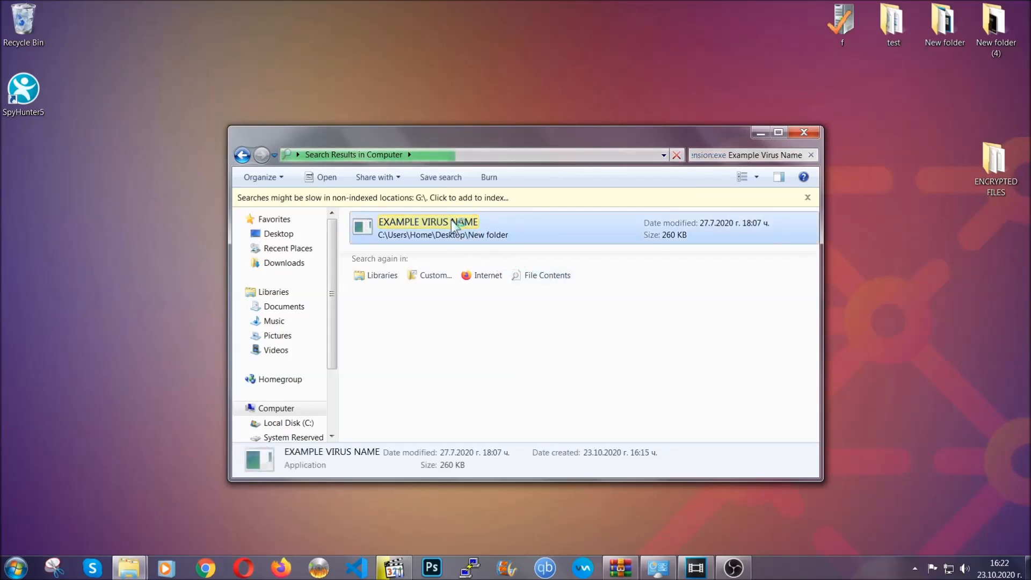
{"action": "right_click", "coordinate": [427, 226]}
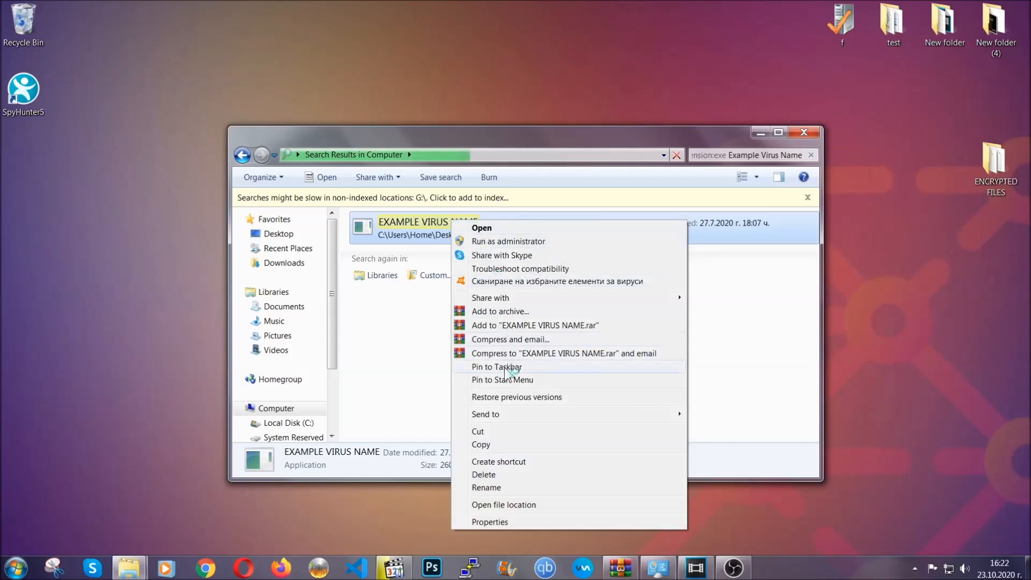
{"action": "left_click", "coordinate": [483, 474]}
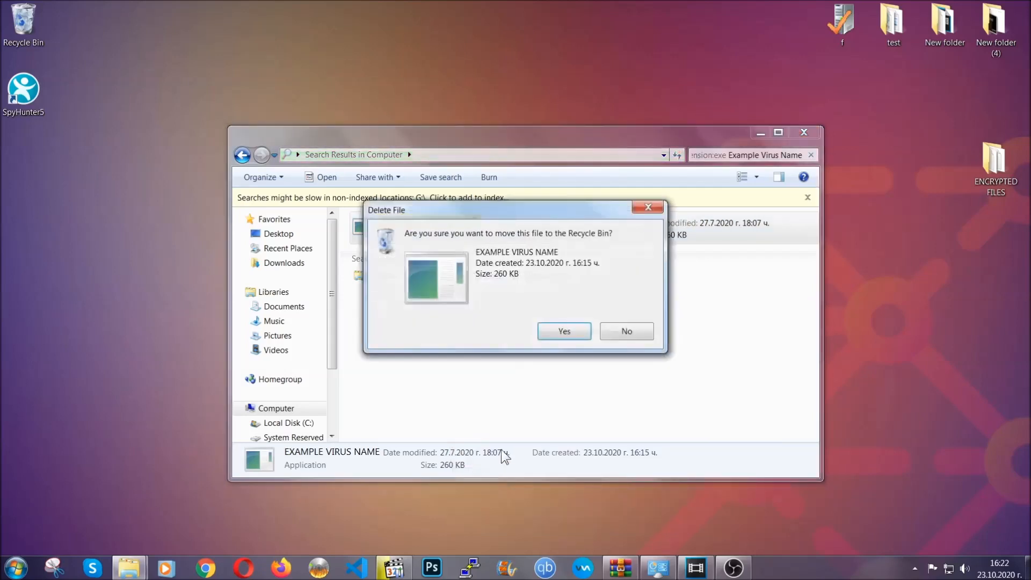
{"action": "left_click", "coordinate": [563, 331]}
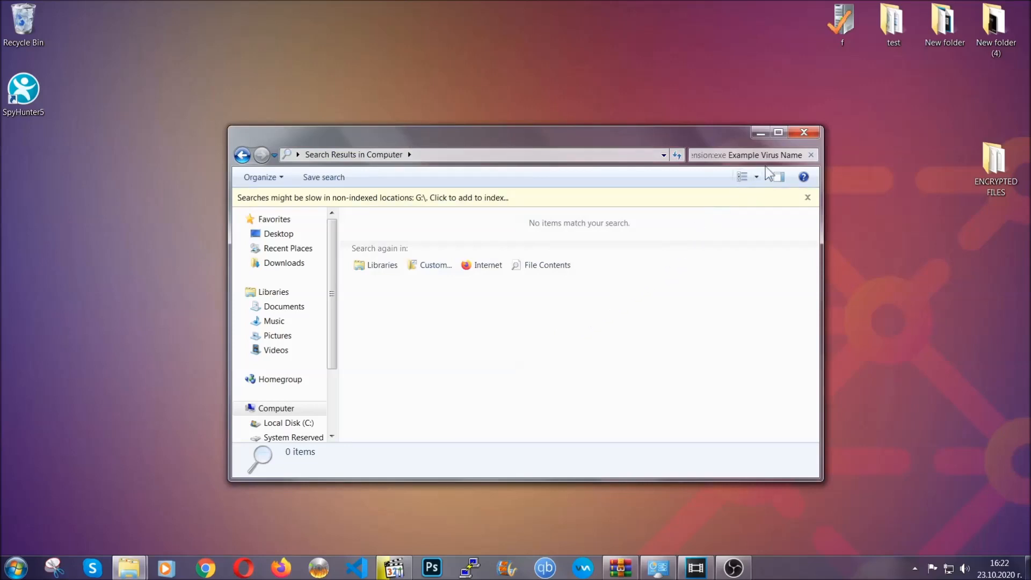
{"action": "left_click", "coordinate": [804, 132]}
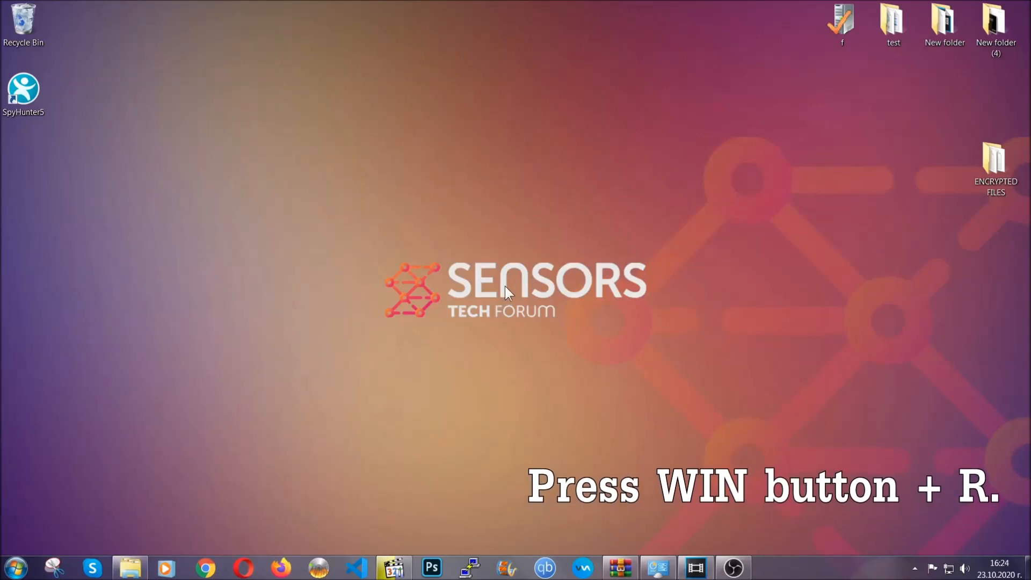
Launch the Registry Editor via REGEDIT in the Run box.
{"action": "key", "text": "win+r"}
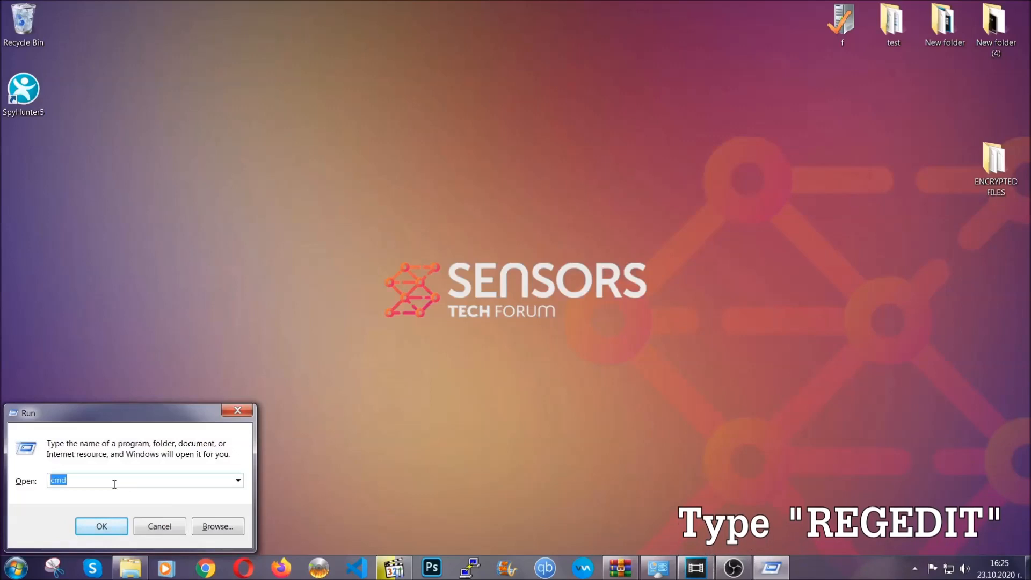
{"action": "type", "text": "REGEDIT"}
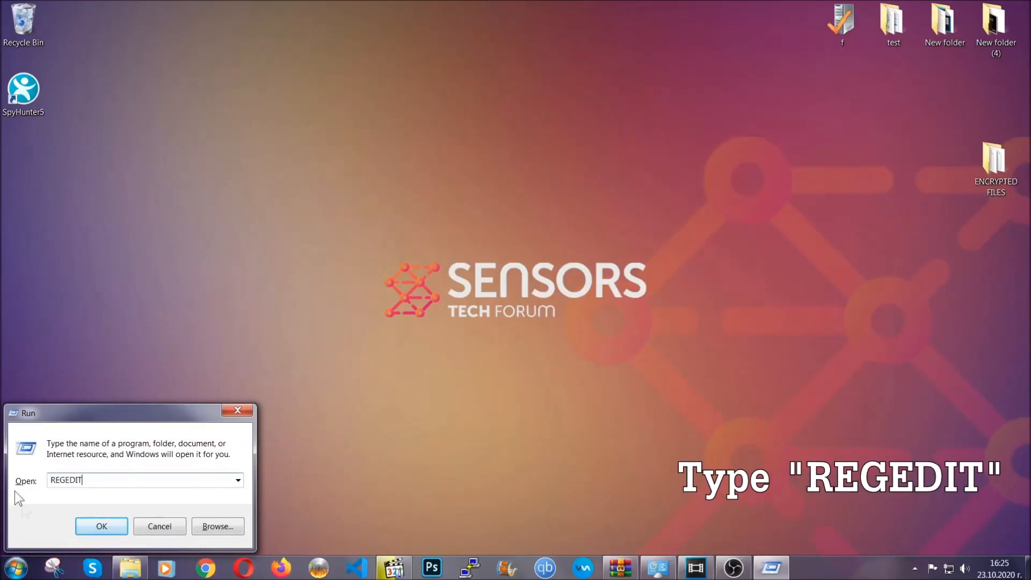
{"action": "left_click", "coordinate": [101, 526]}
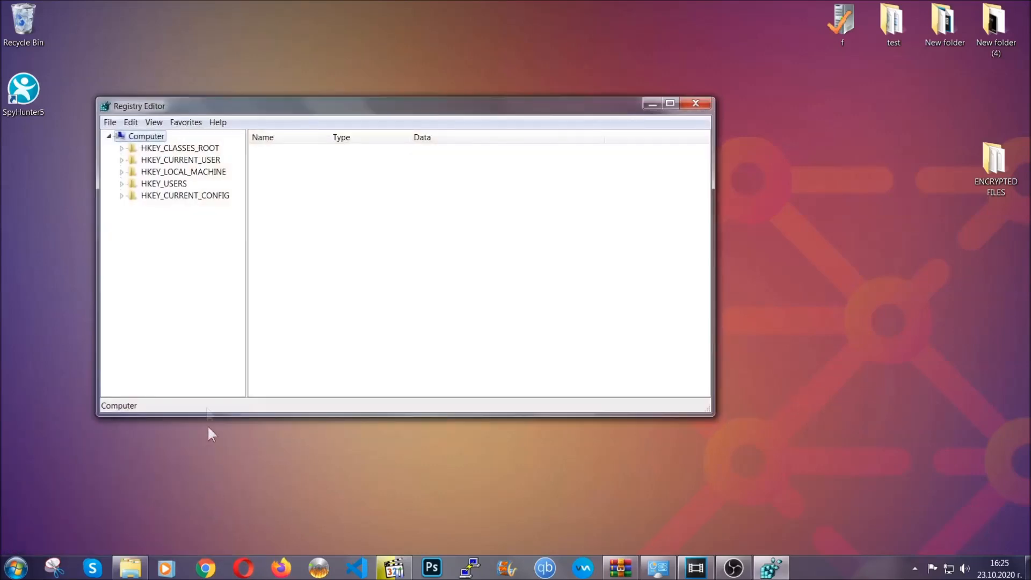
Export the entire registry (All range) to BACKUP.reg on the desktop.
{"action": "left_click", "coordinate": [110, 121]}
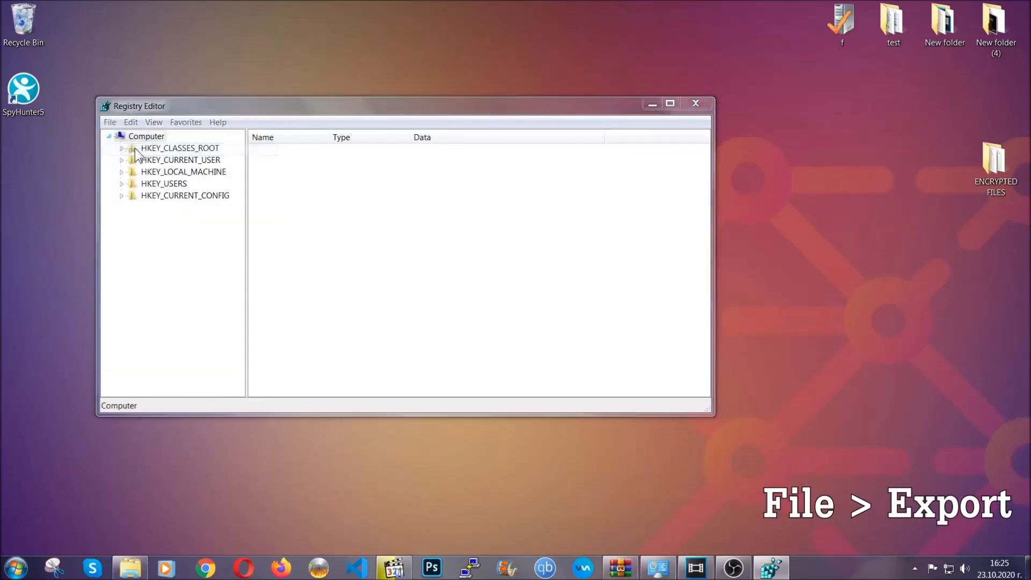
{"action": "left_click", "coordinate": [110, 122]}
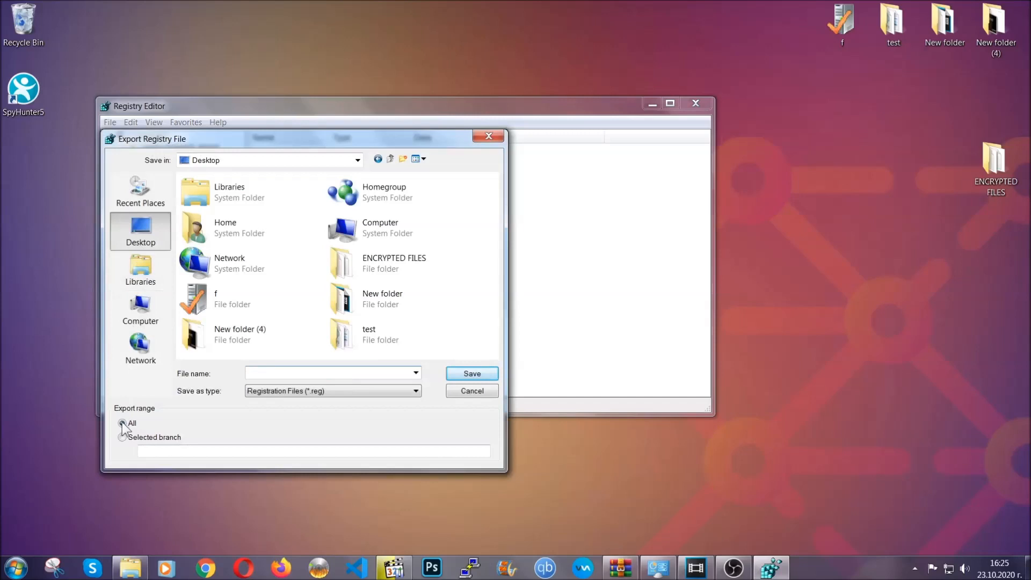
{"action": "left_click", "coordinate": [122, 423]}
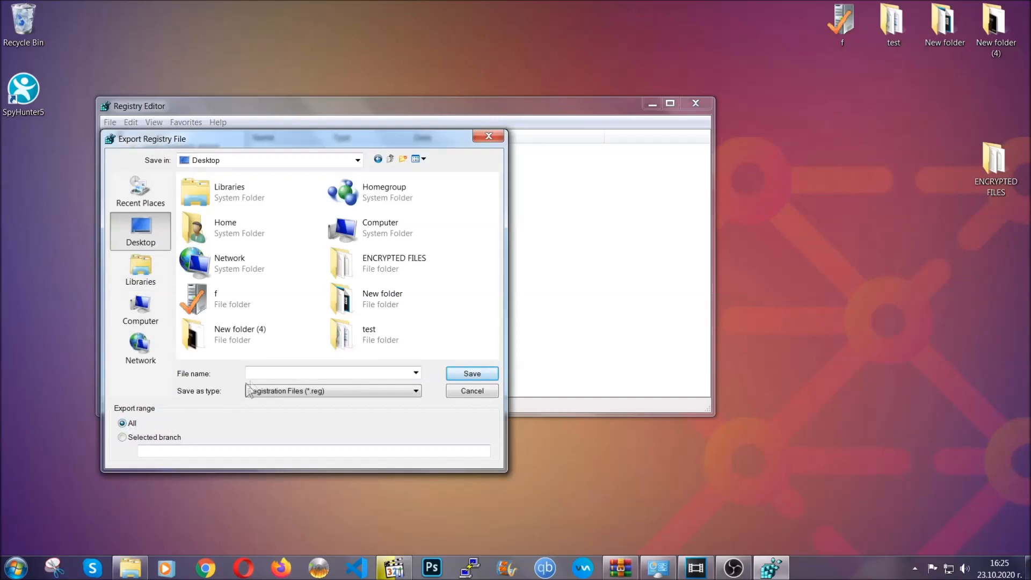
{"action": "type", "text": "BACKUP"}
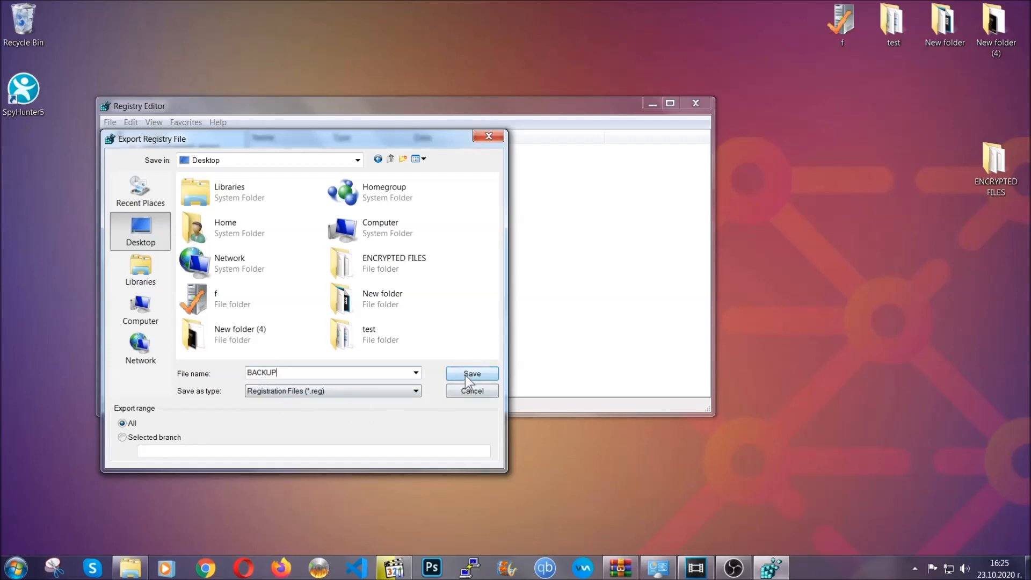
{"action": "left_click", "coordinate": [471, 374]}
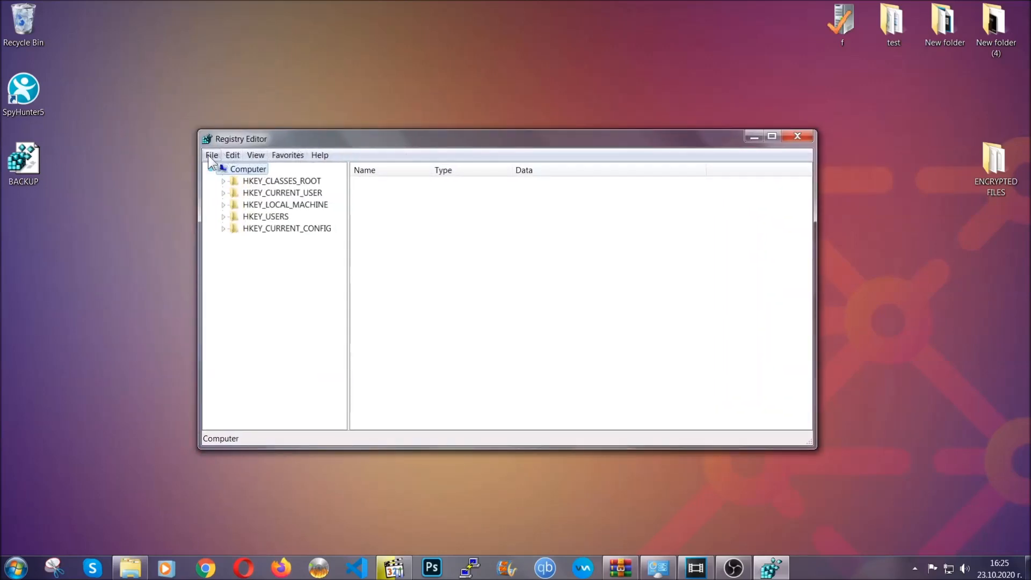
Bring up Registry Editor's Find dialog with key searching enabled.
{"action": "left_click", "coordinate": [212, 155]}
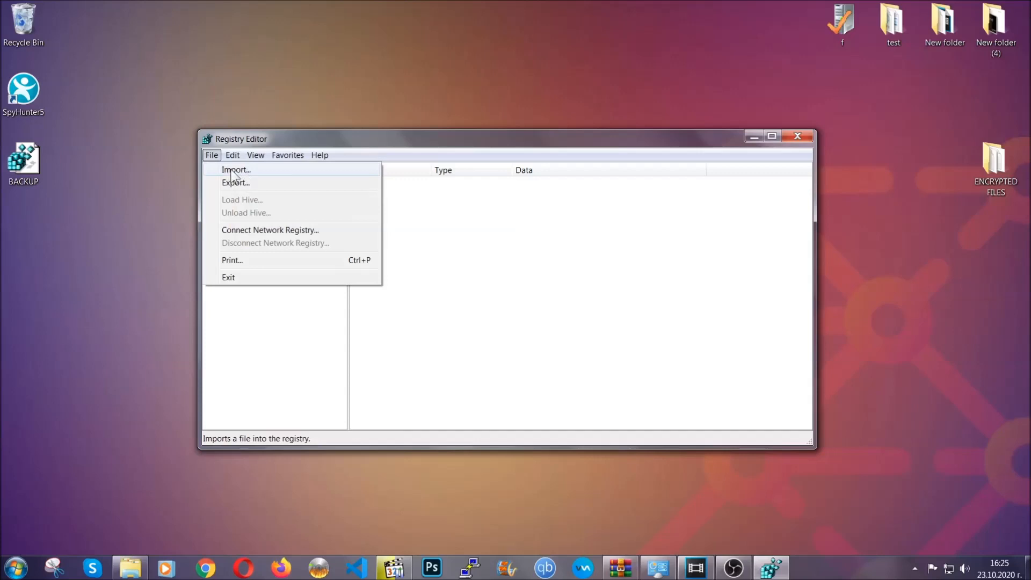
{"action": "left_click", "coordinate": [211, 155]}
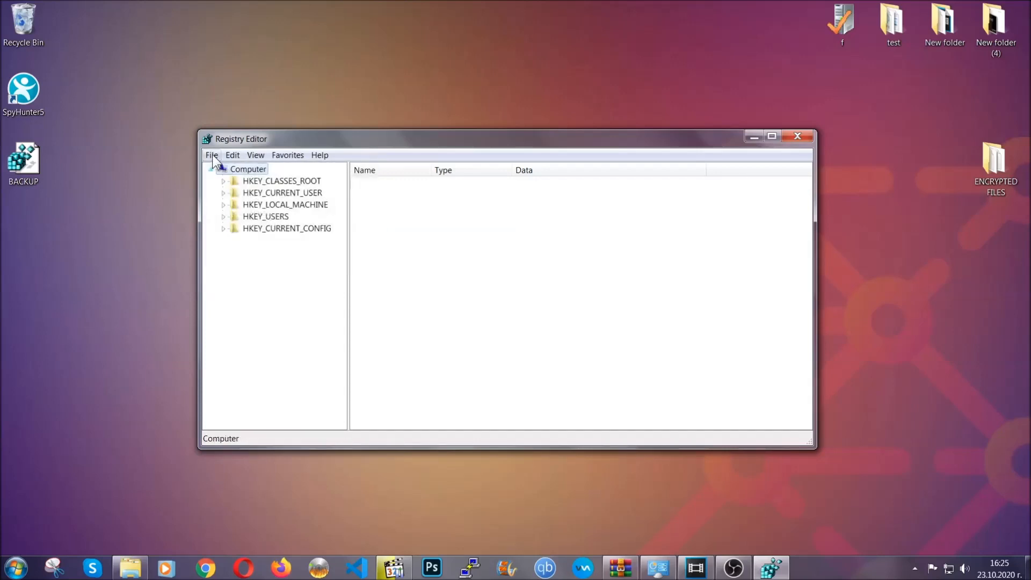
{"action": "key", "text": "ctrl+s"}
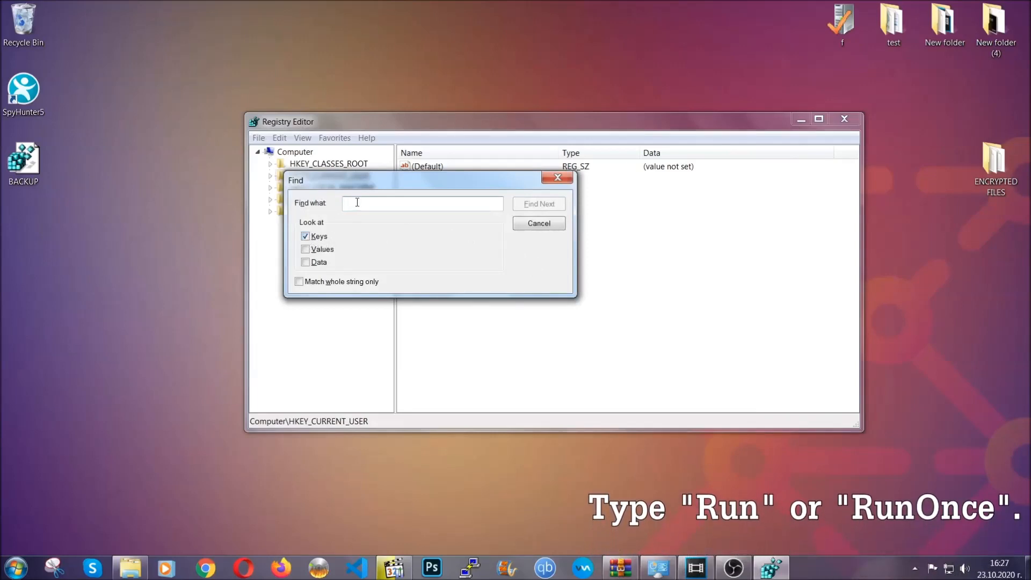
Search for RunOnce and select the adjacent Run key listing the THE VIRUS value.
{"action": "type", "text": "RunOnce"}
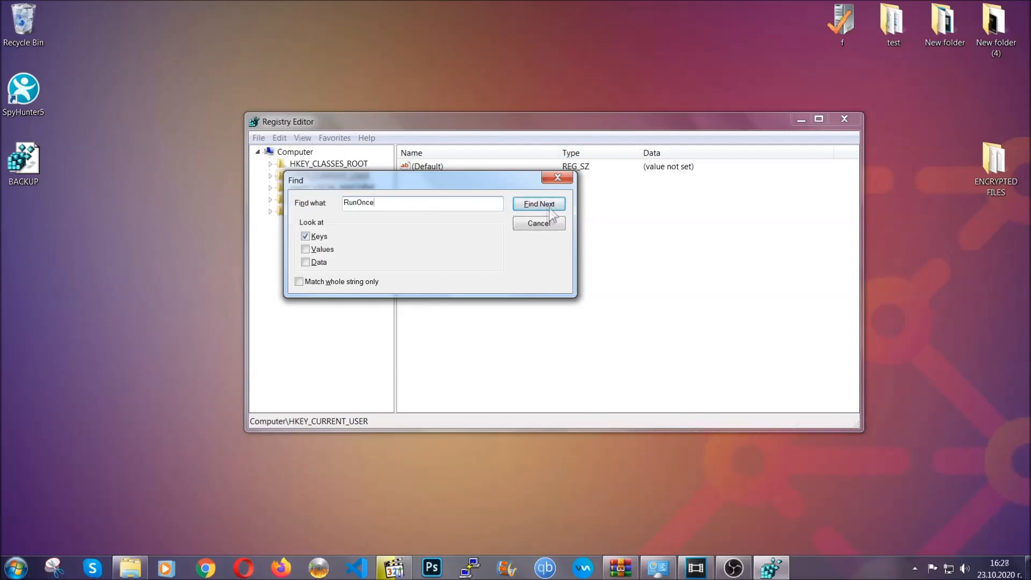
{"action": "left_click", "coordinate": [538, 204]}
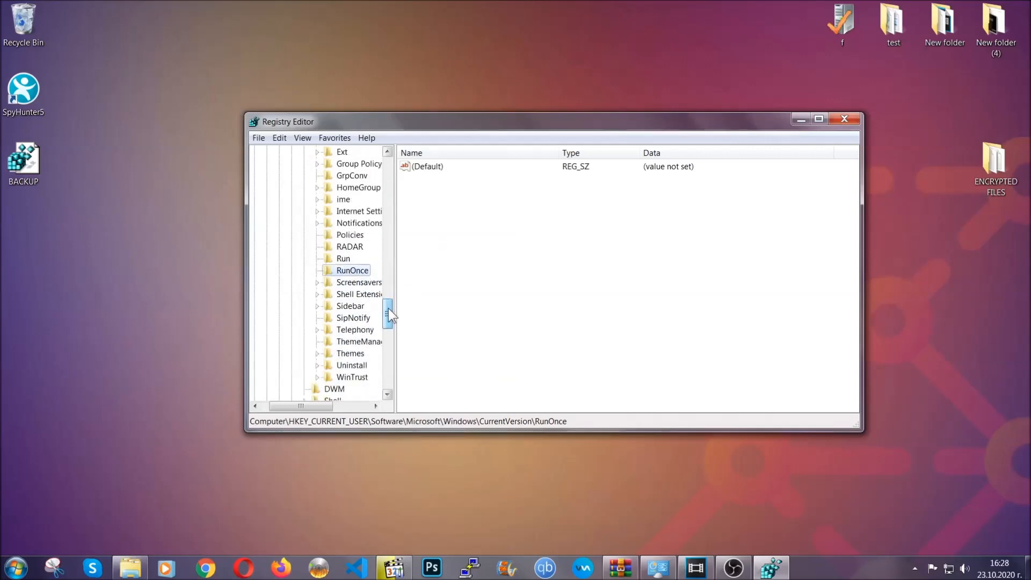
{"action": "left_click", "coordinate": [344, 259]}
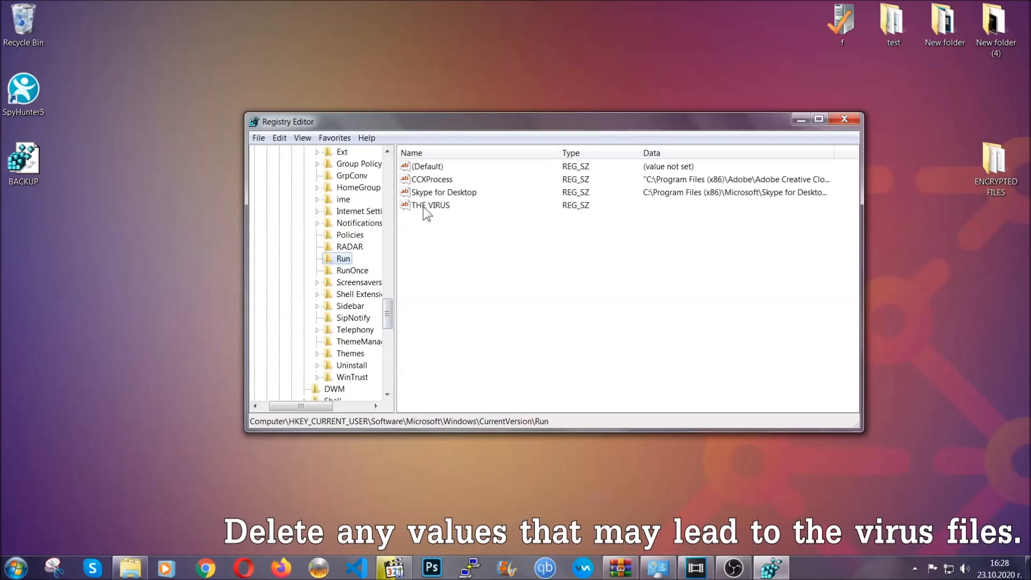
Delete the THE VIRUS value from the Run key, confirm, and close Registry Editor.
{"action": "right_click", "coordinate": [429, 205]}
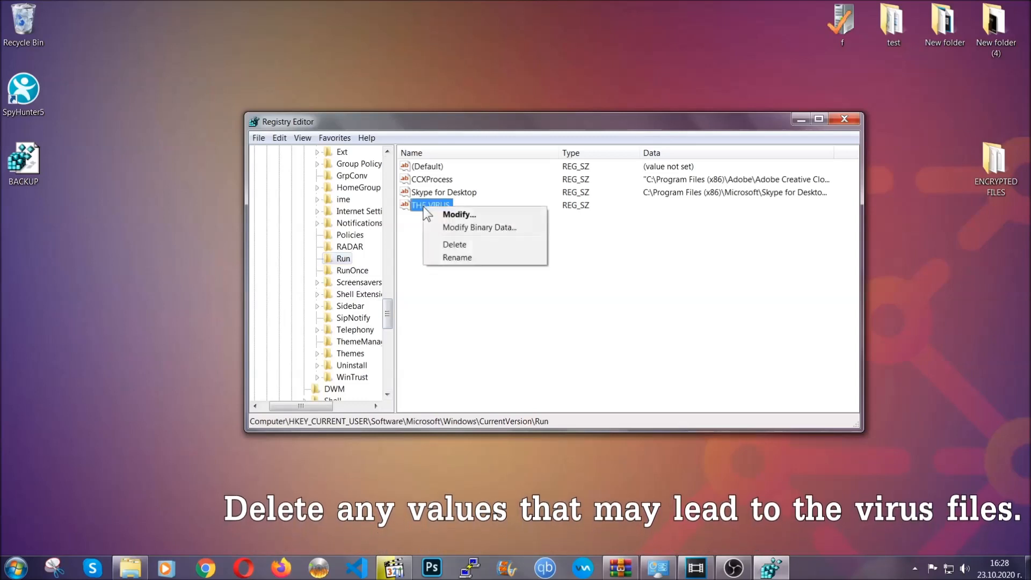
{"action": "left_click", "coordinate": [454, 244]}
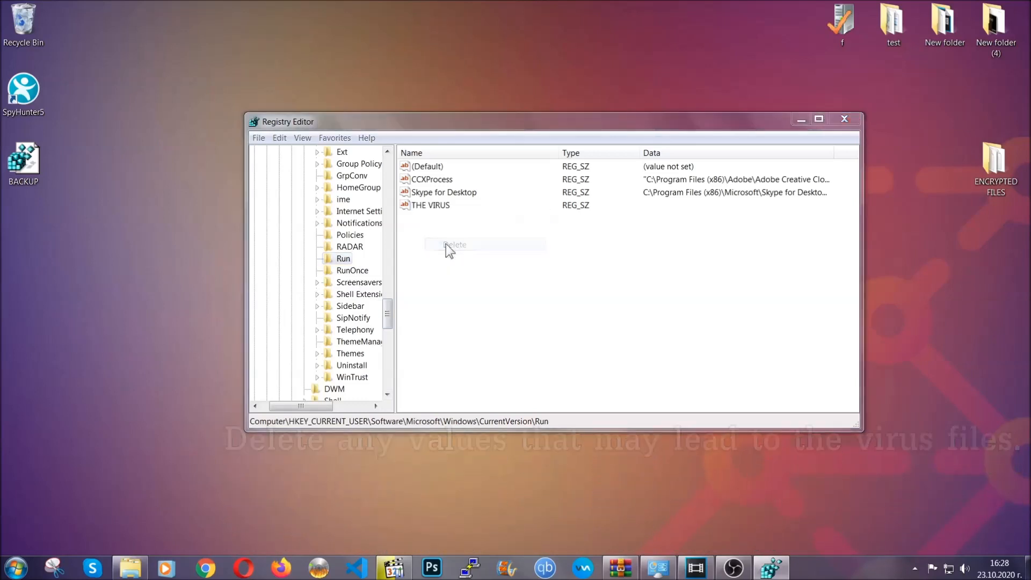
{"action": "left_click", "coordinate": [454, 243]}
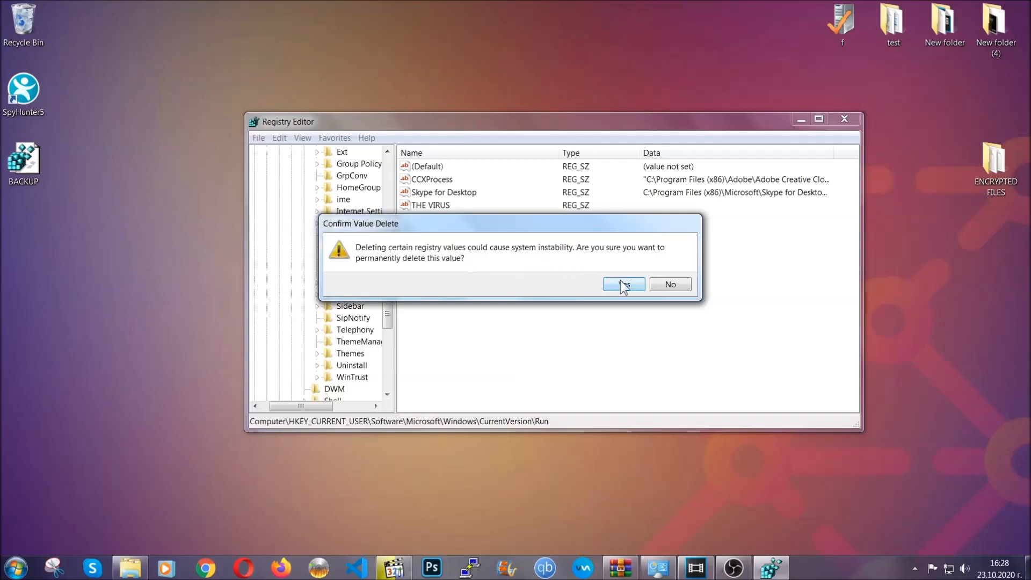
{"action": "left_click", "coordinate": [622, 284]}
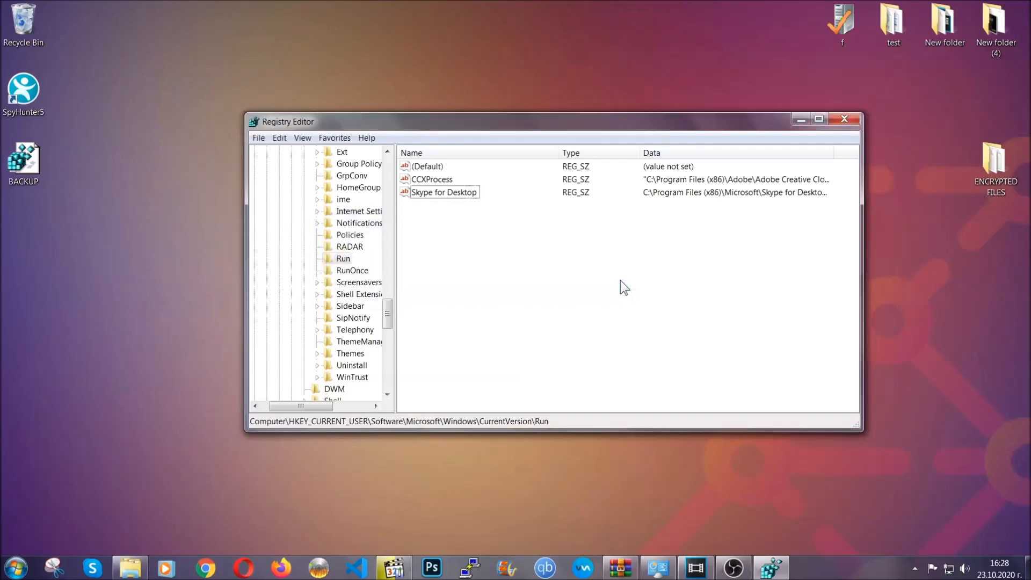
{"action": "mouse_move", "coordinate": [853, 119]}
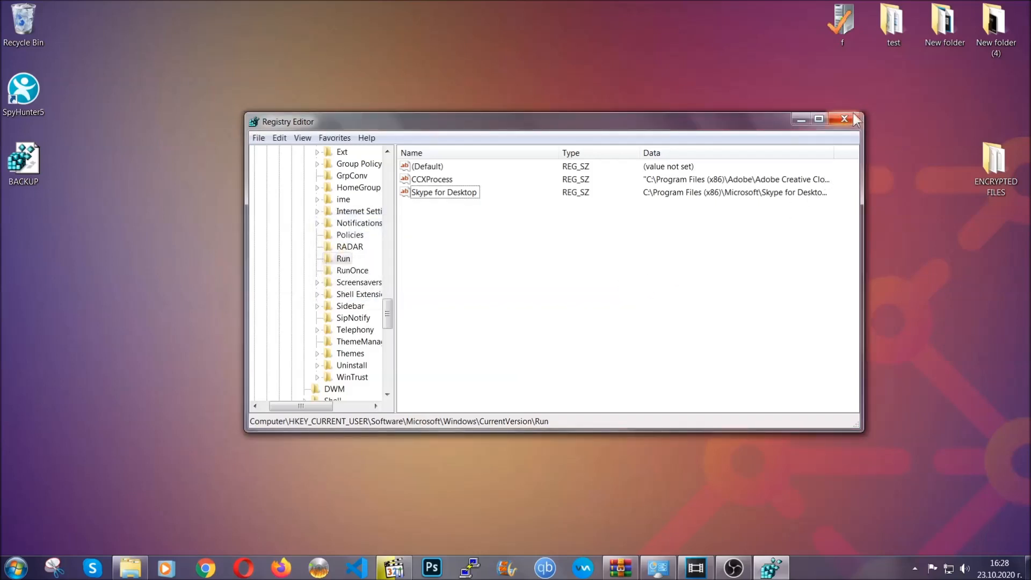
{"action": "left_click", "coordinate": [844, 120]}
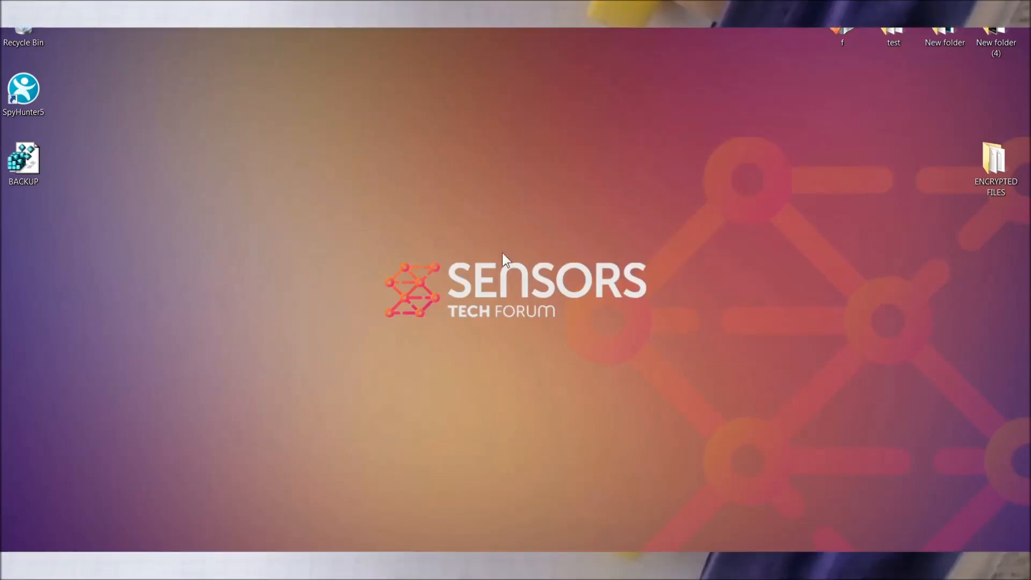